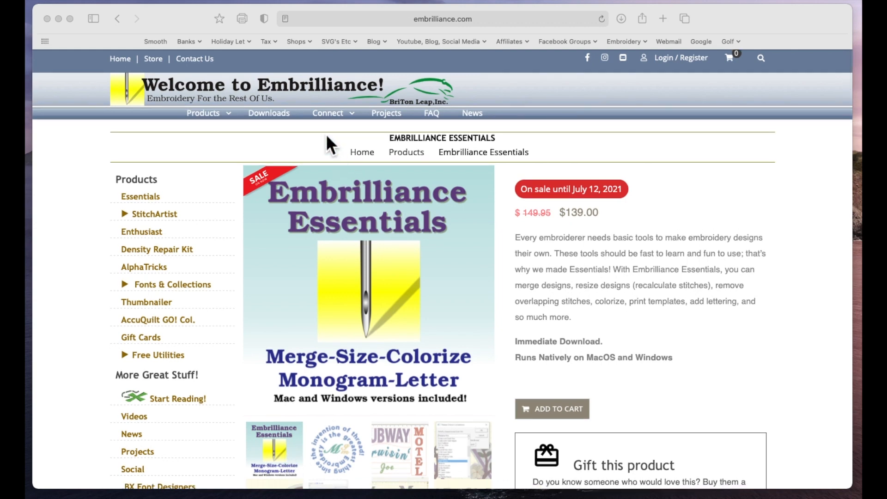
mouse_move(283, 126)
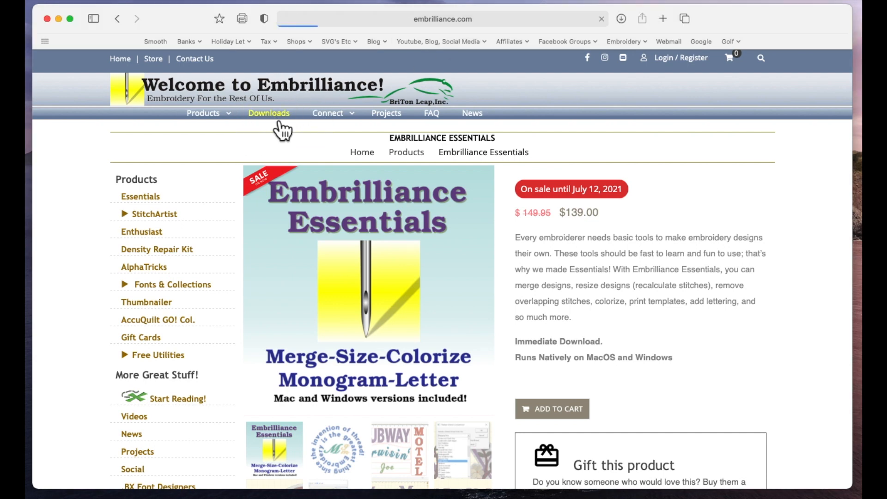
- Go to the site's Downloads / Updates page with the Embrilliance 1.17 installers
click(269, 112)
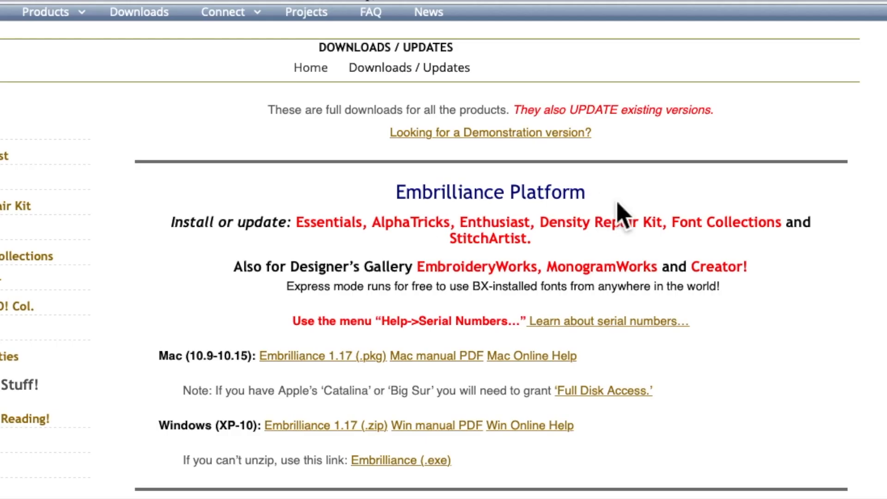
mouse_move(722, 175)
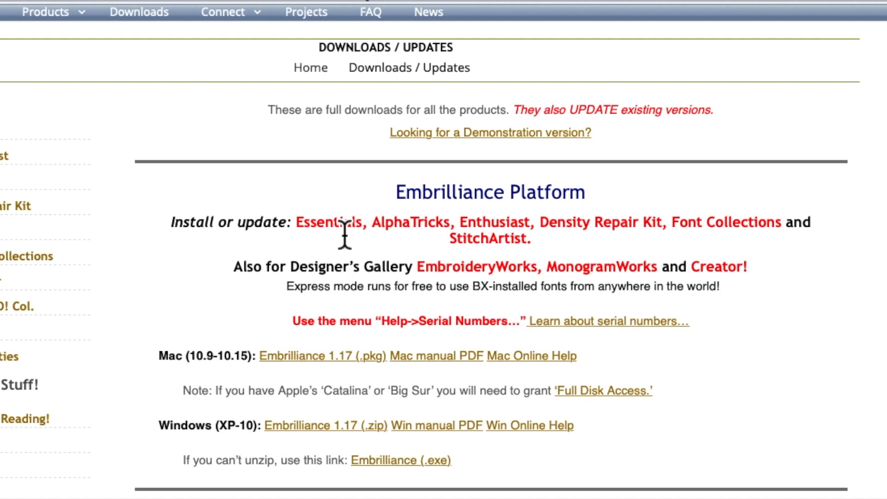
mouse_move(601, 240)
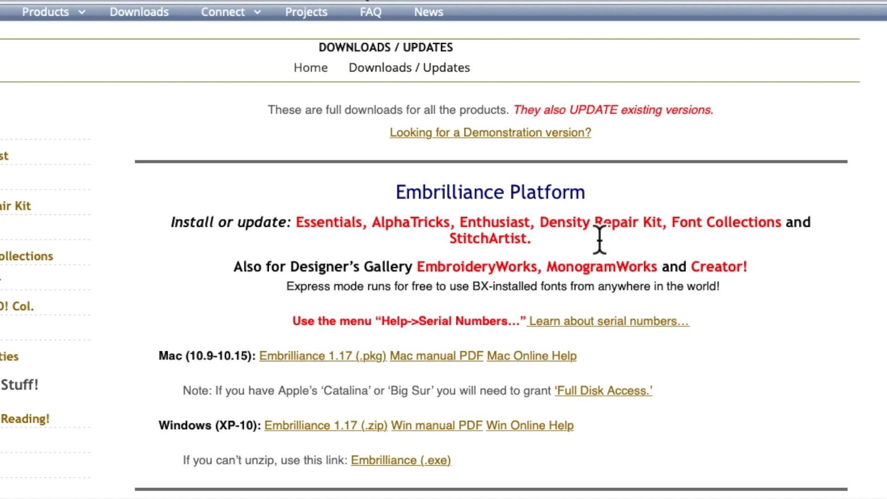
mouse_move(784, 237)
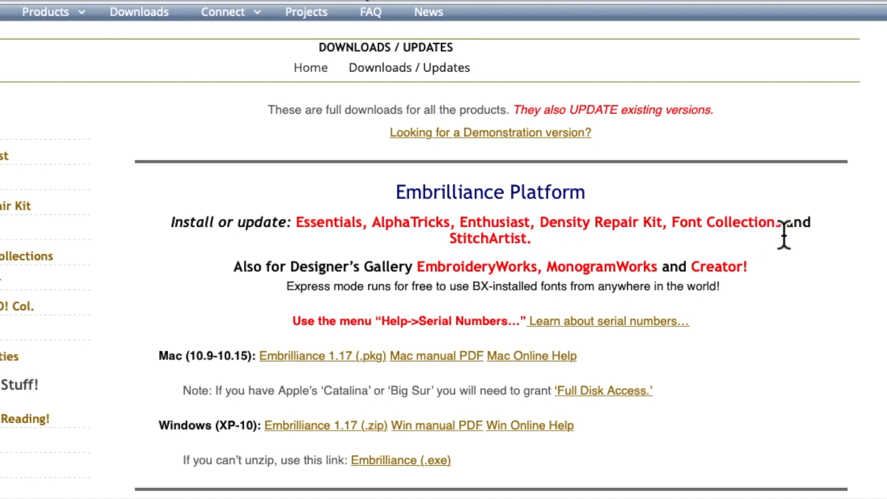
mouse_move(575, 249)
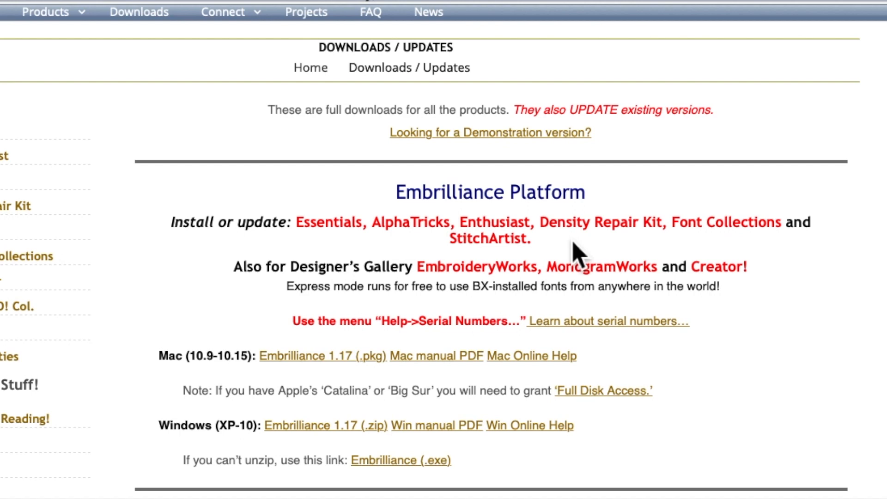
mouse_move(569, 195)
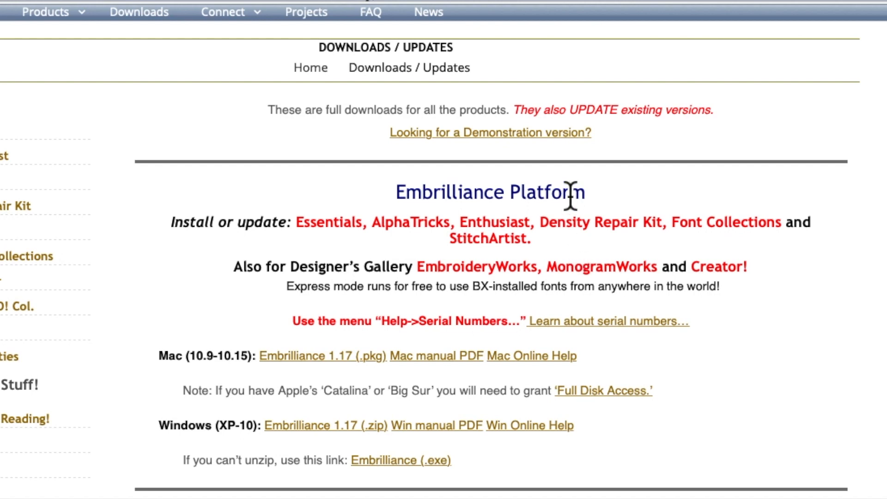
mouse_move(318, 232)
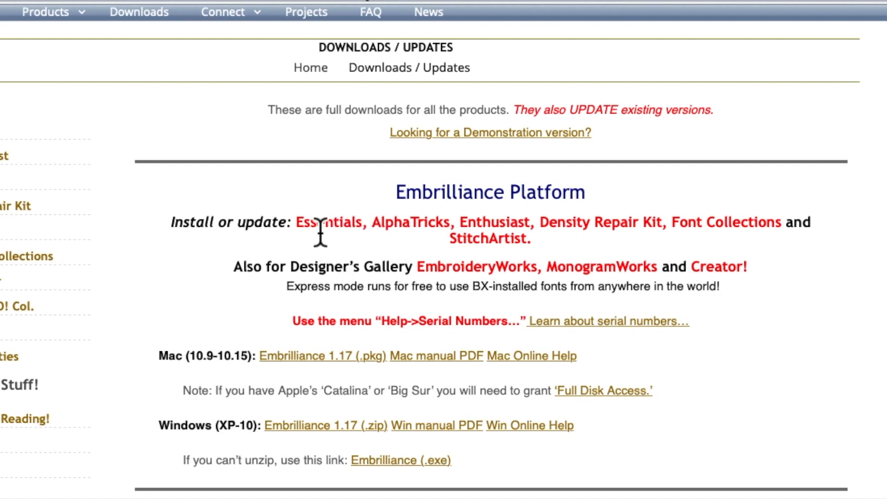
mouse_move(338, 327)
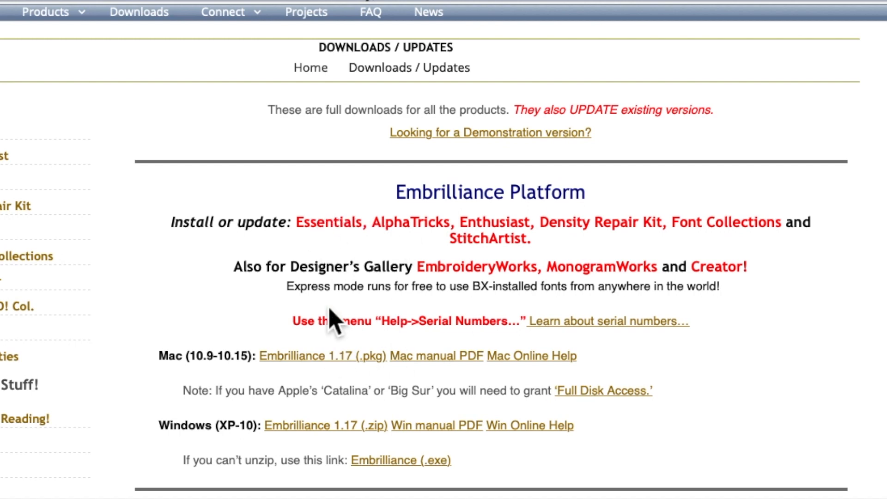
mouse_move(368, 309)
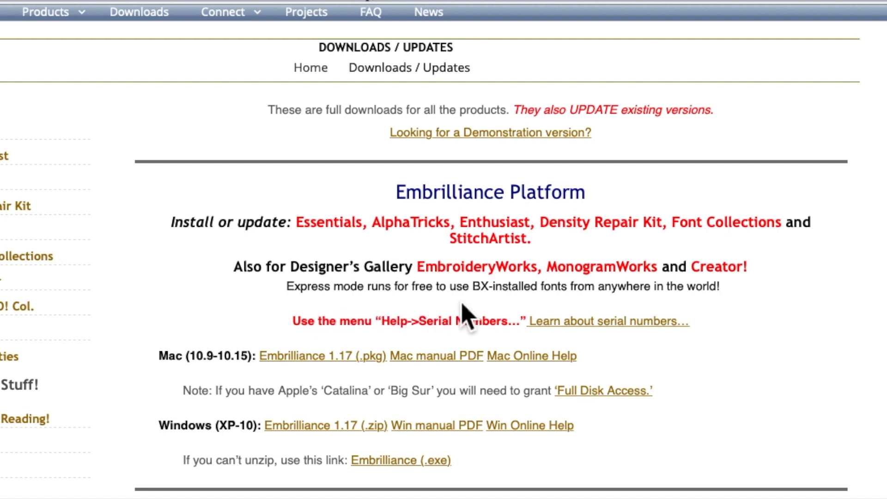
mouse_move(591, 314)
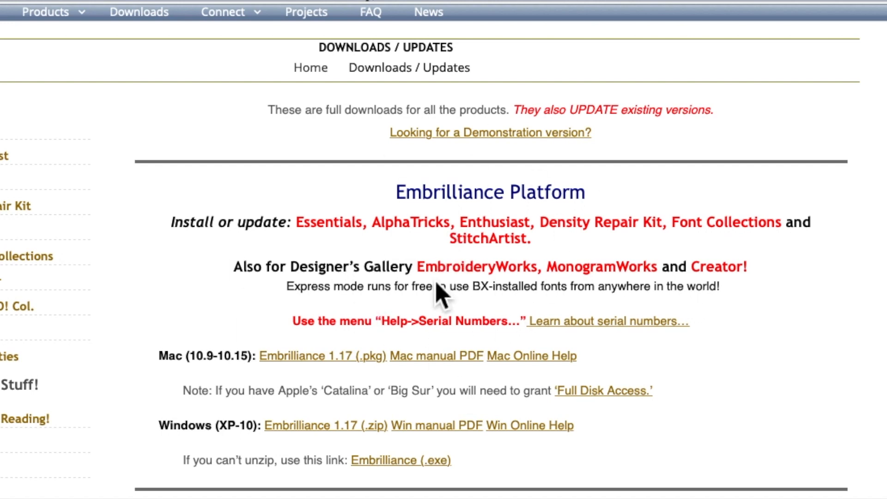
mouse_move(591, 285)
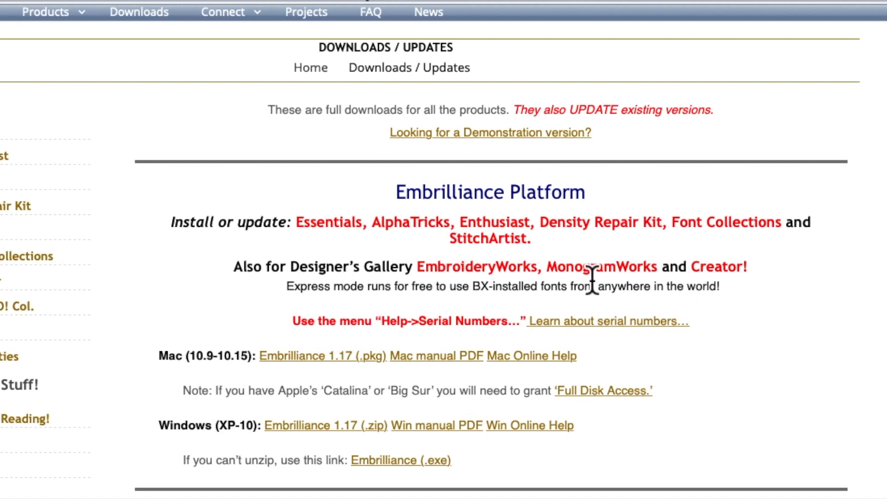
mouse_move(570, 285)
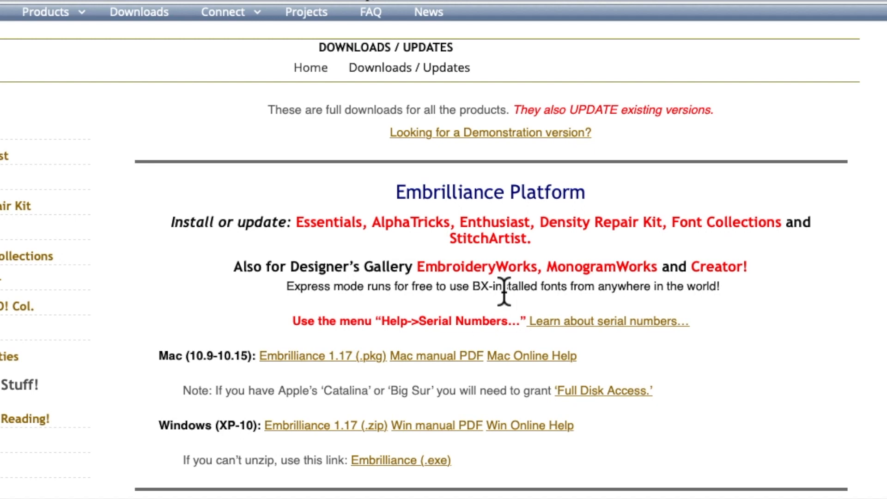
mouse_move(185, 291)
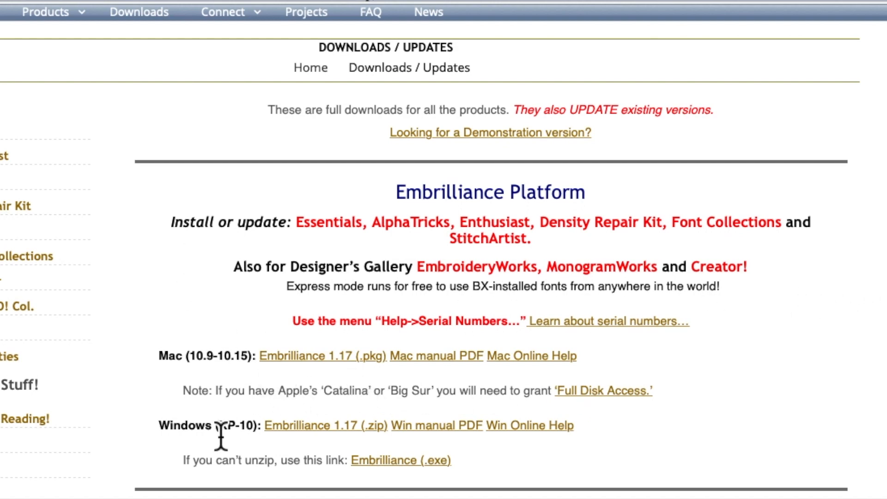
mouse_move(139, 387)
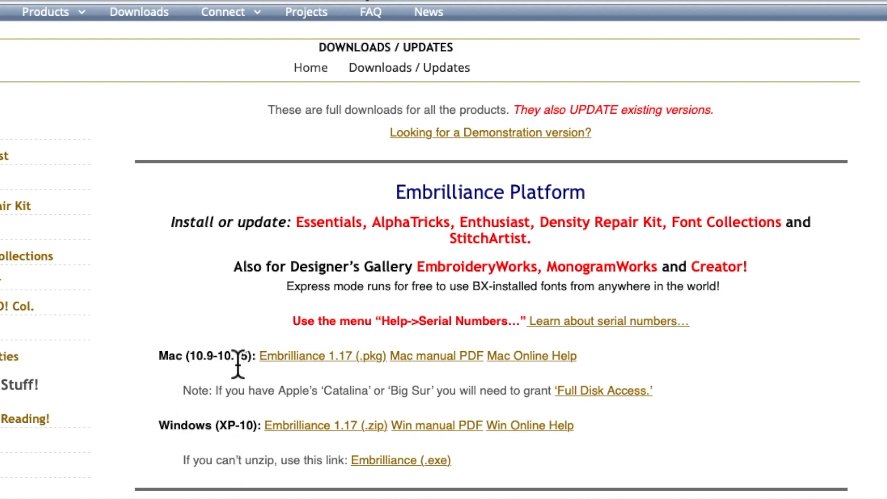
mouse_move(312, 376)
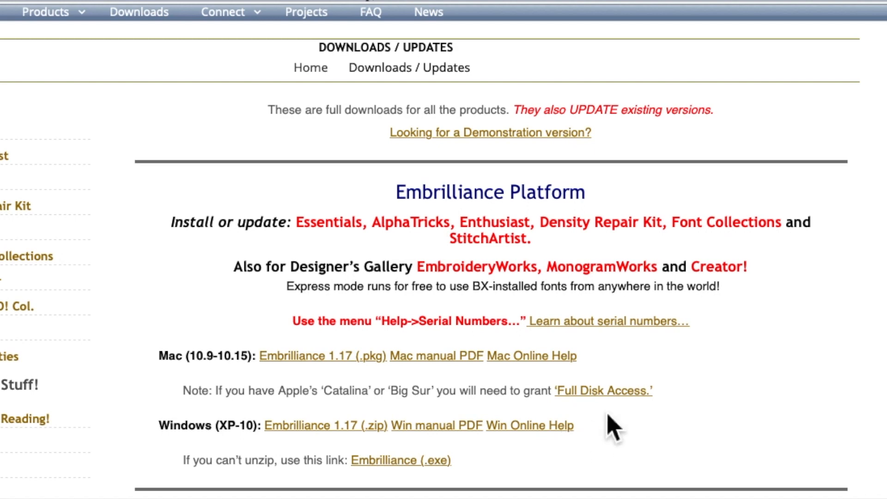
mouse_move(165, 385)
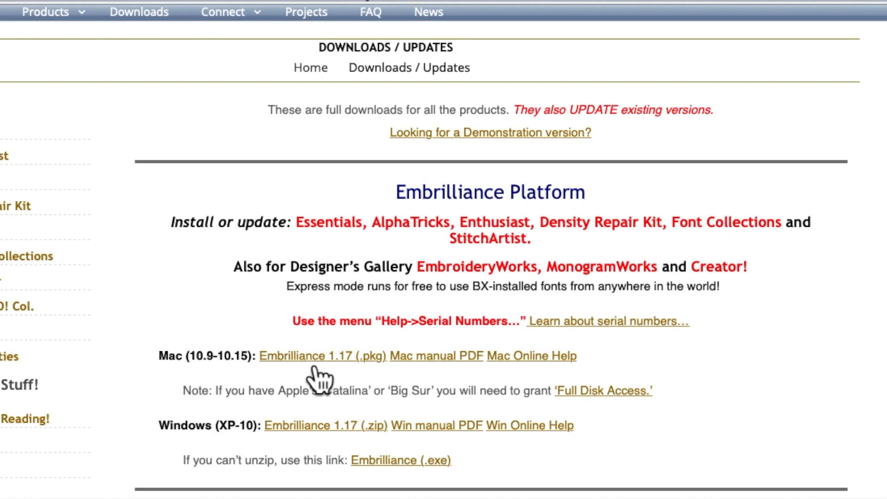
mouse_move(311, 456)
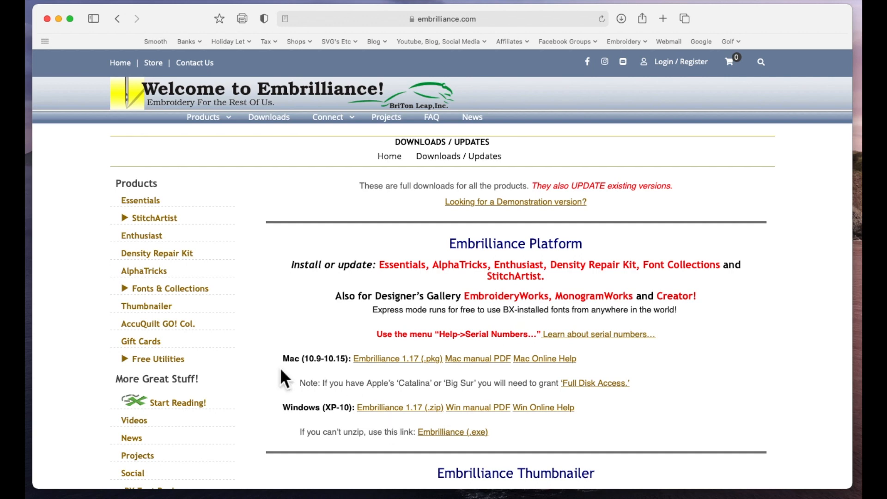
mouse_move(301, 362)
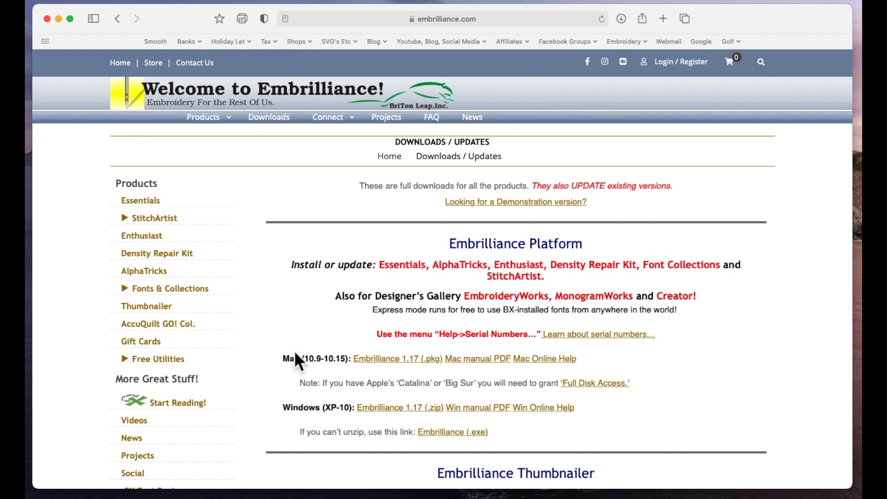
mouse_move(131, 98)
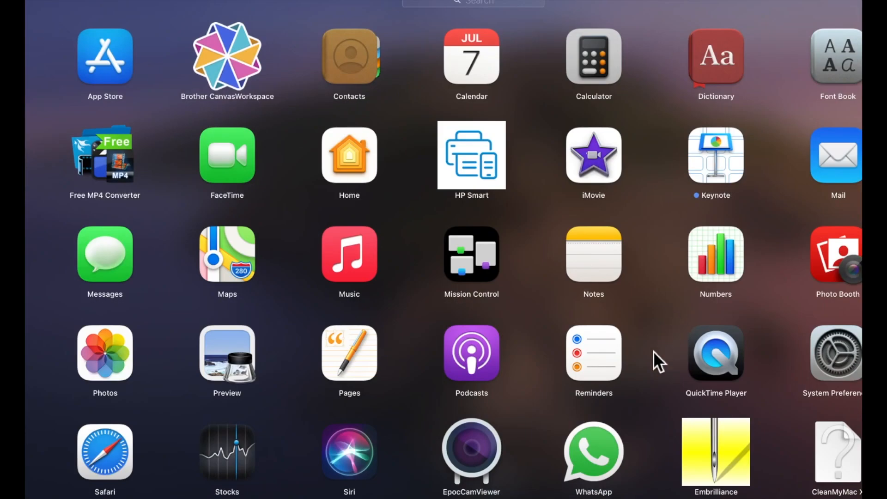
mouse_move(727, 450)
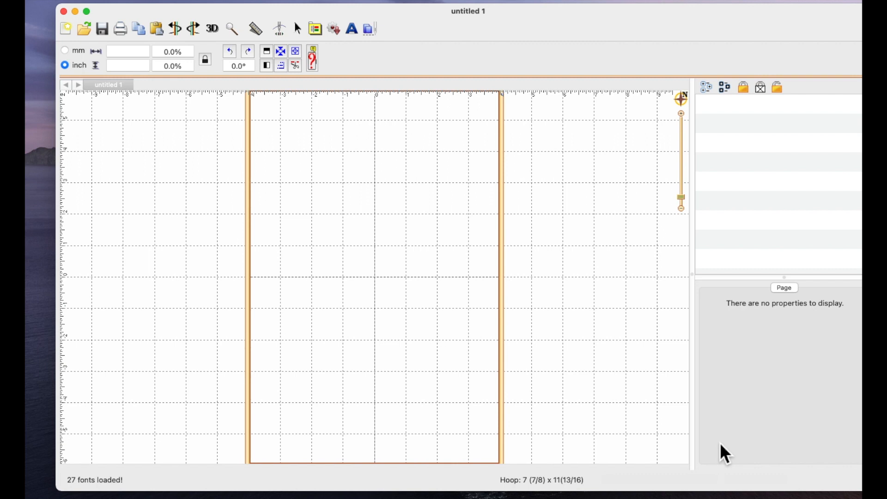
mouse_move(695, 215)
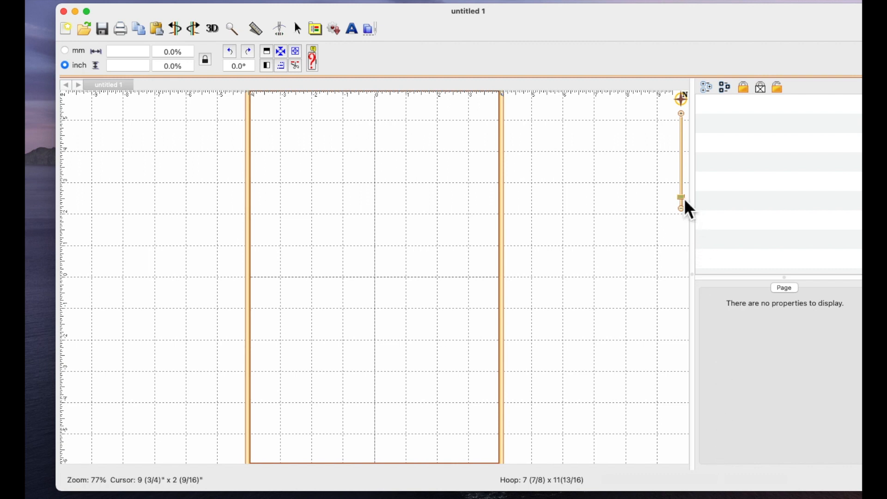
mouse_move(551, 237)
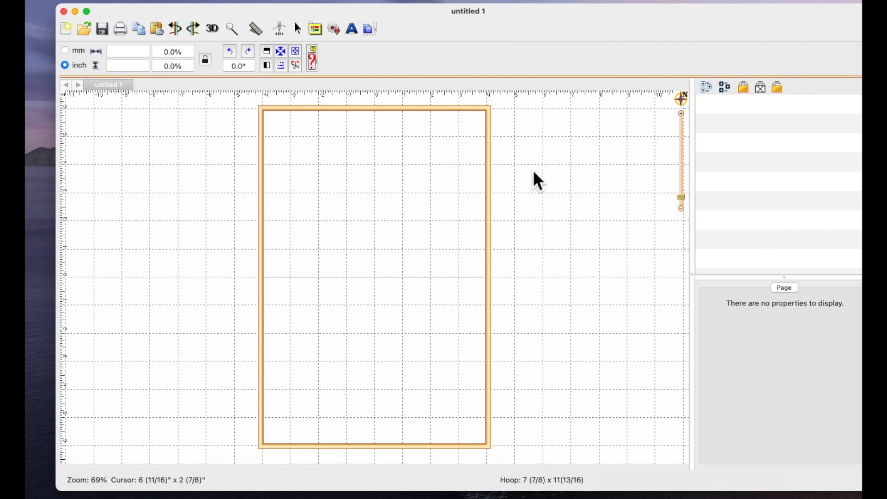
mouse_move(568, 289)
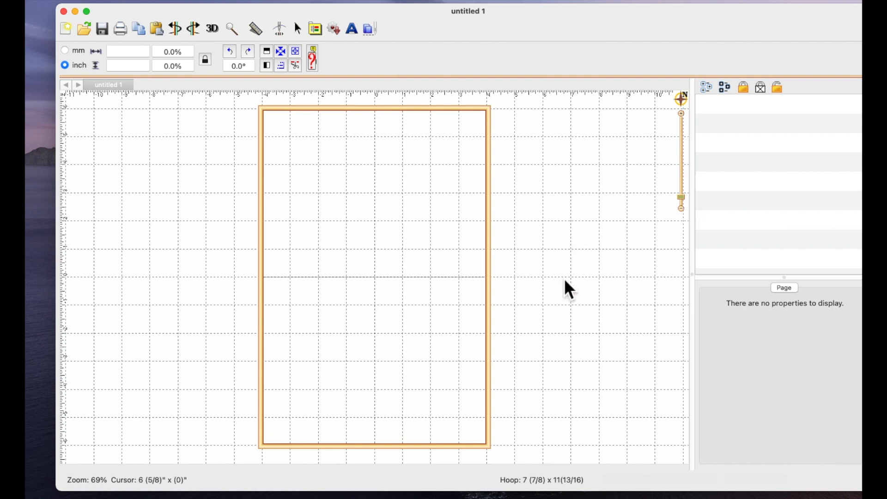
mouse_move(601, 338)
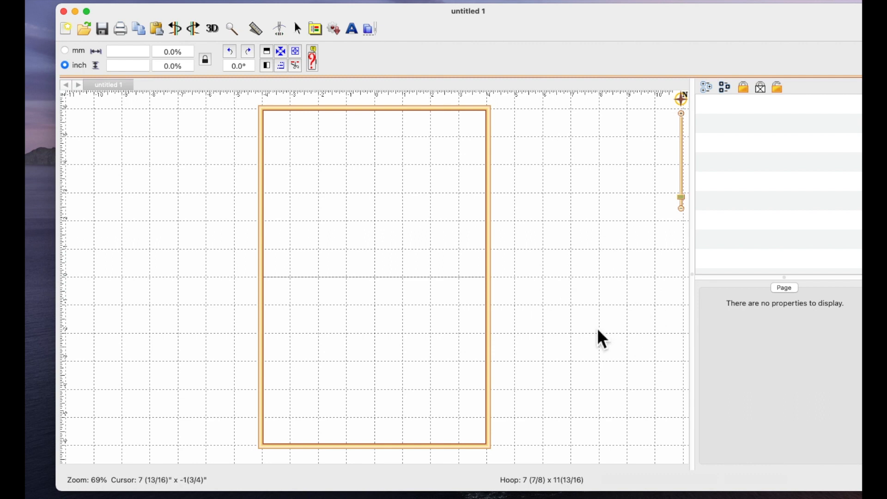
mouse_move(484, 311)
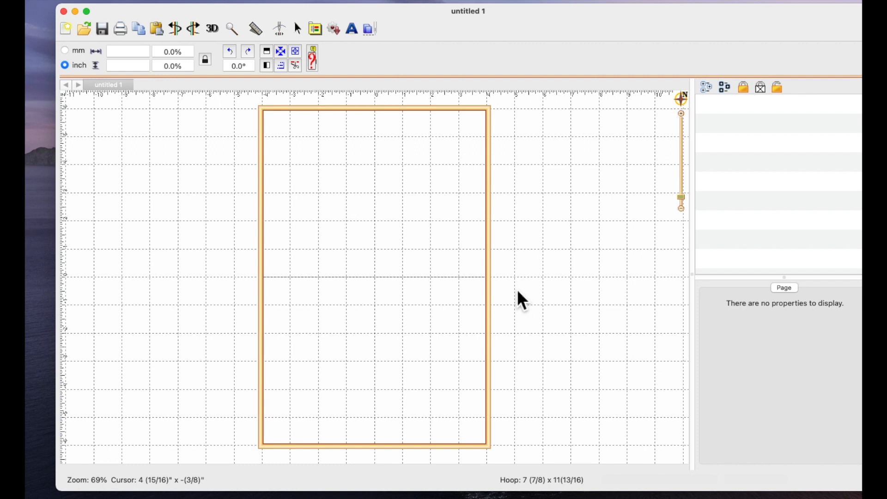
mouse_move(309, 248)
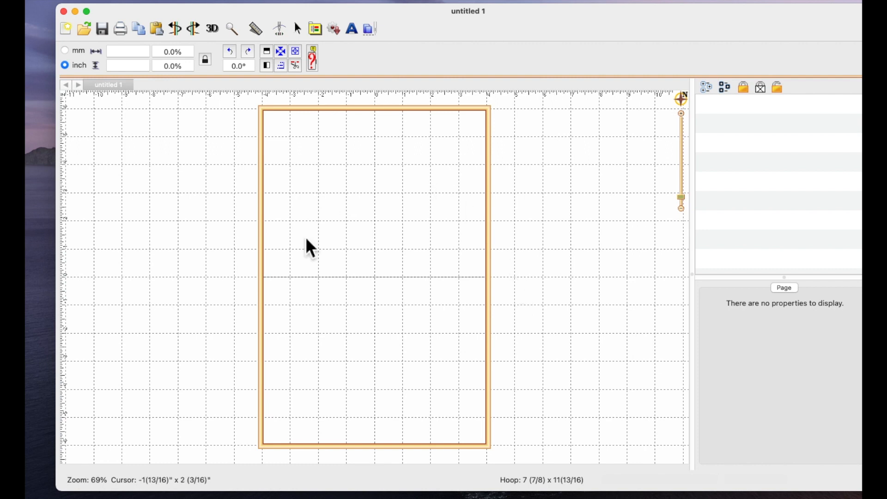
mouse_move(521, 306)
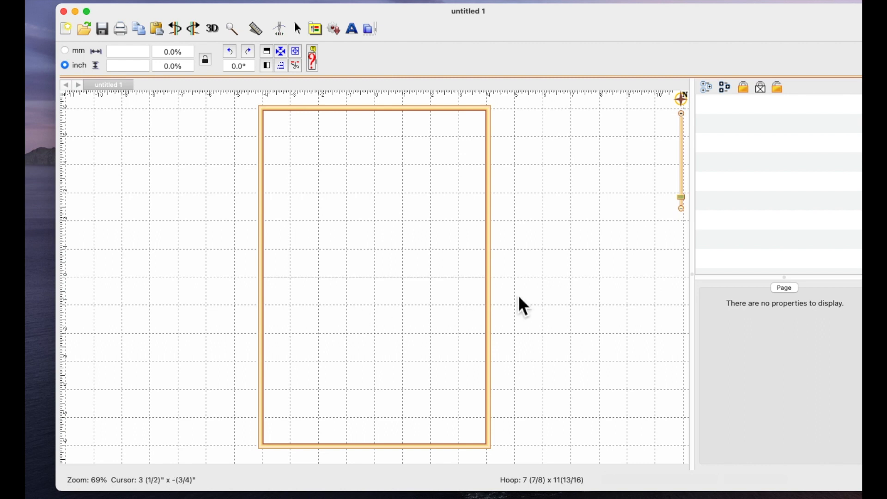
mouse_move(516, 312)
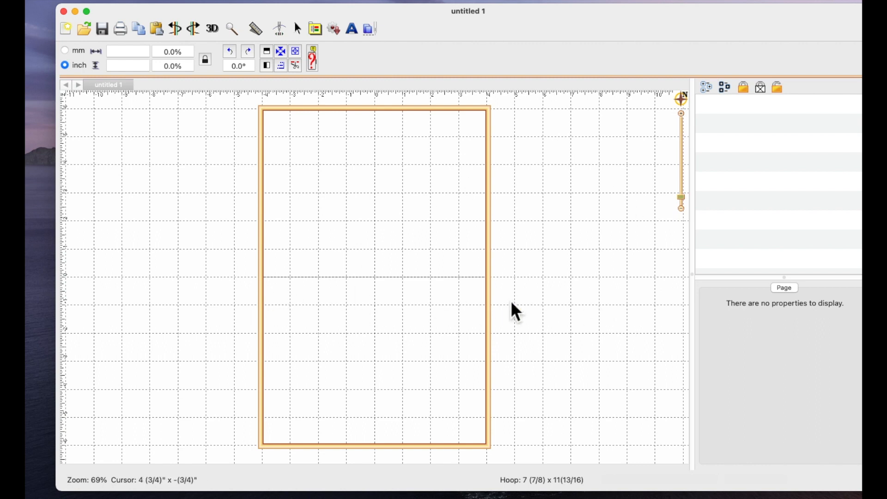
mouse_move(598, 285)
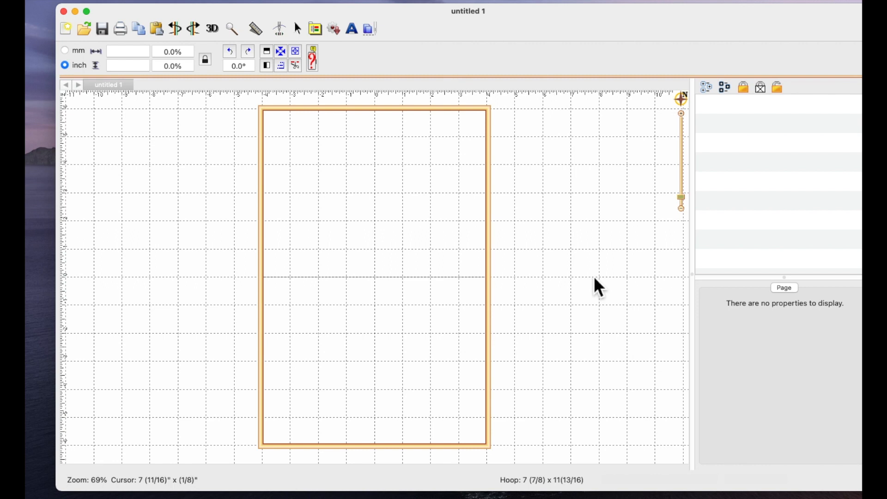
mouse_move(602, 303)
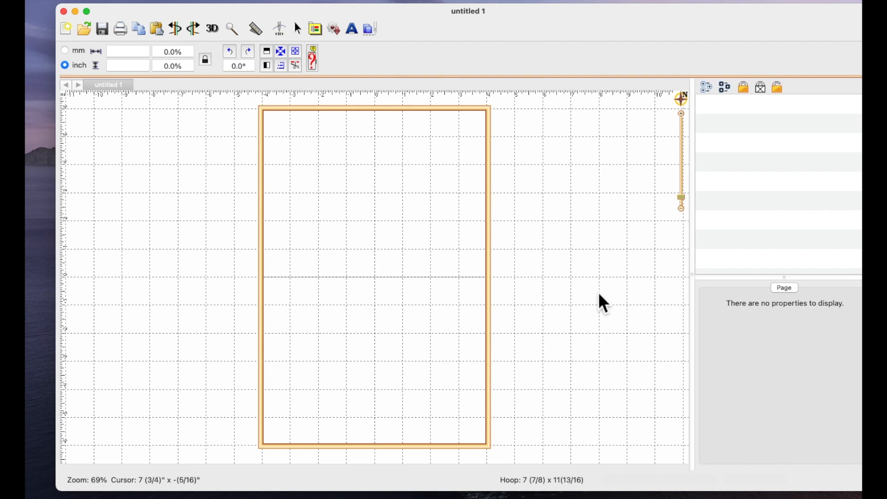
mouse_move(614, 348)
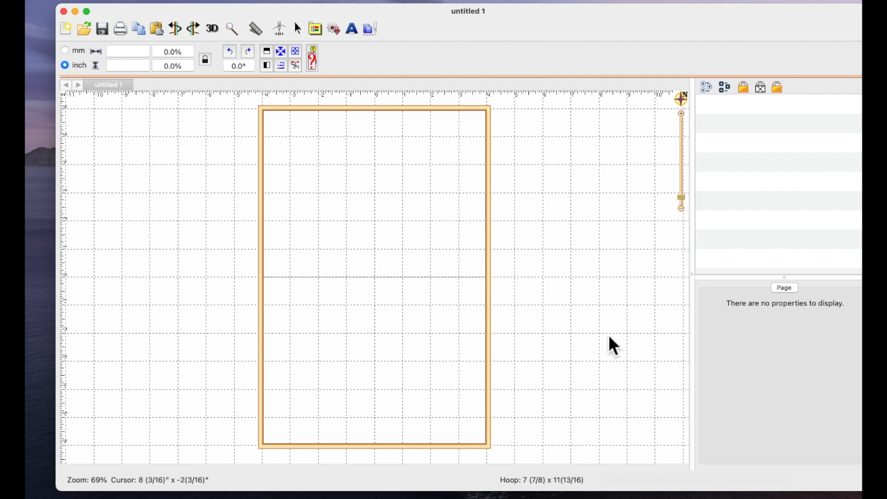
mouse_move(608, 253)
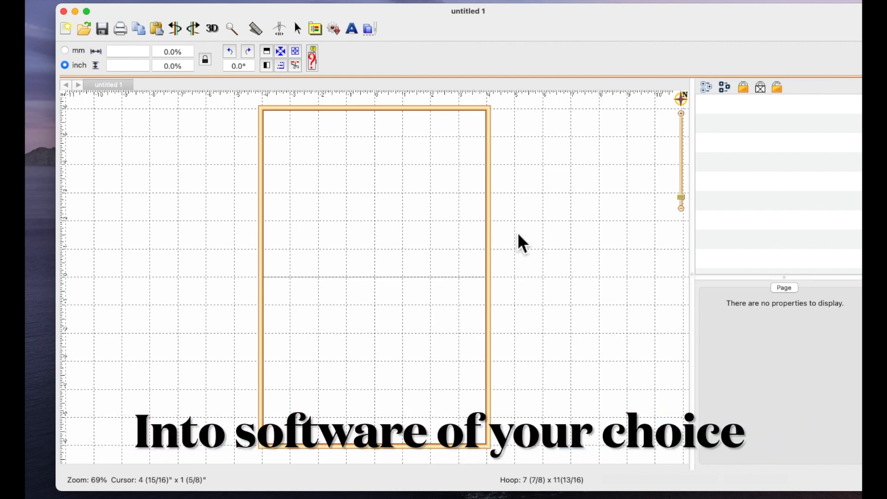
mouse_move(410, 277)
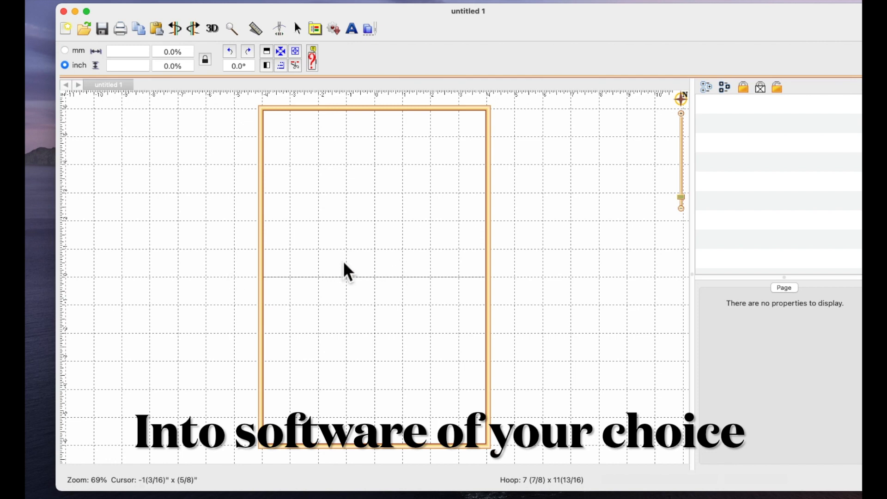
mouse_move(475, 291)
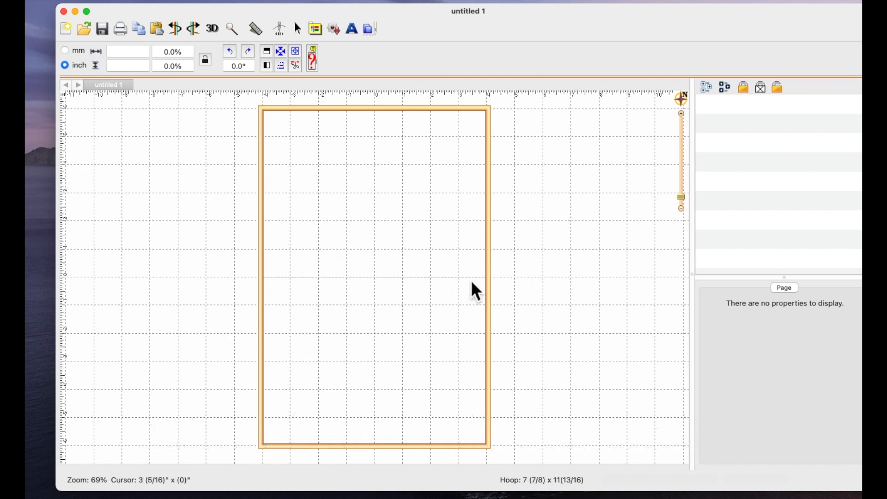
mouse_move(474, 192)
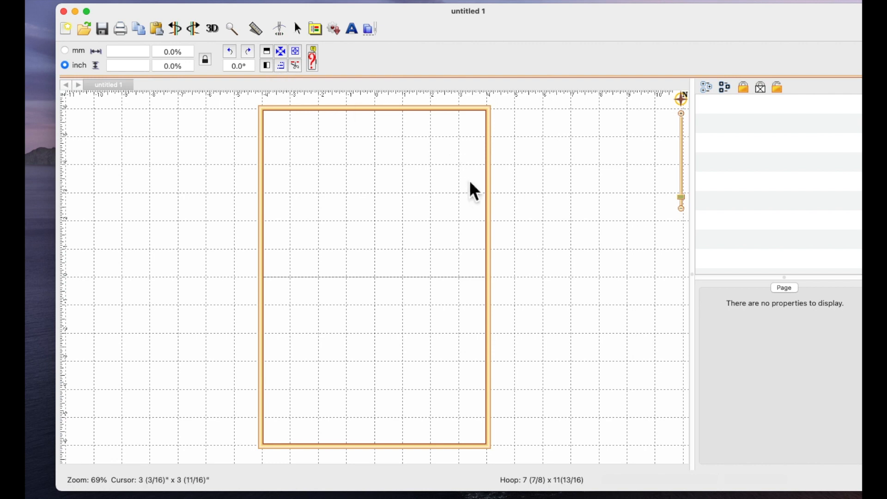
mouse_move(481, 203)
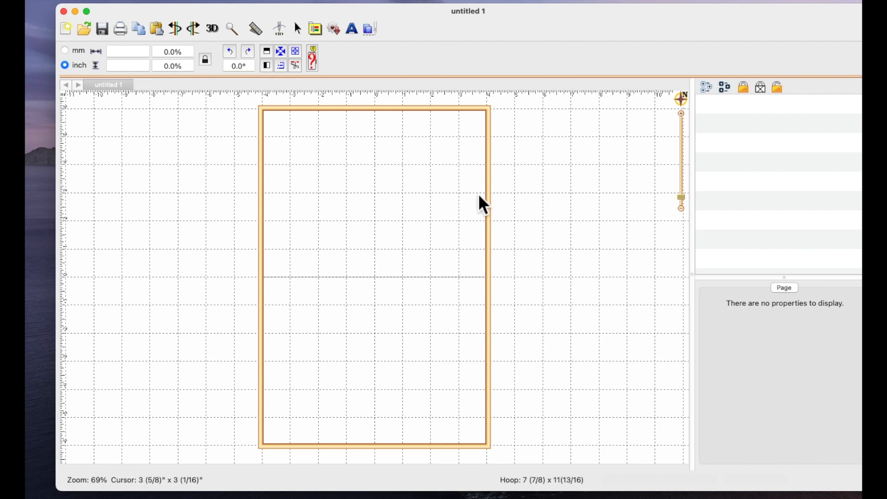
mouse_move(482, 203)
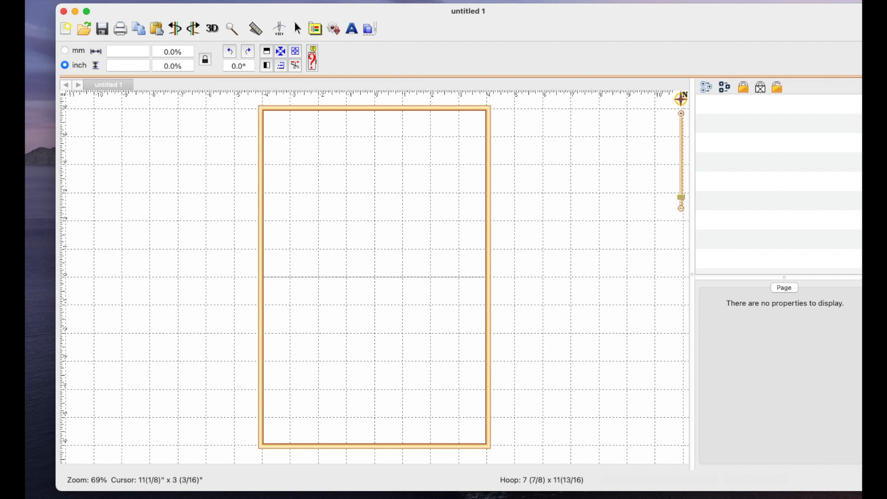
mouse_move(389, 264)
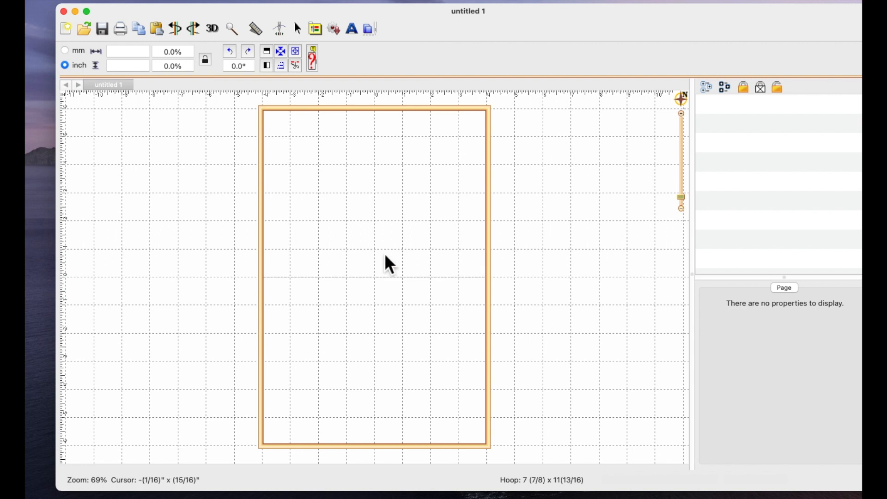
mouse_move(469, 261)
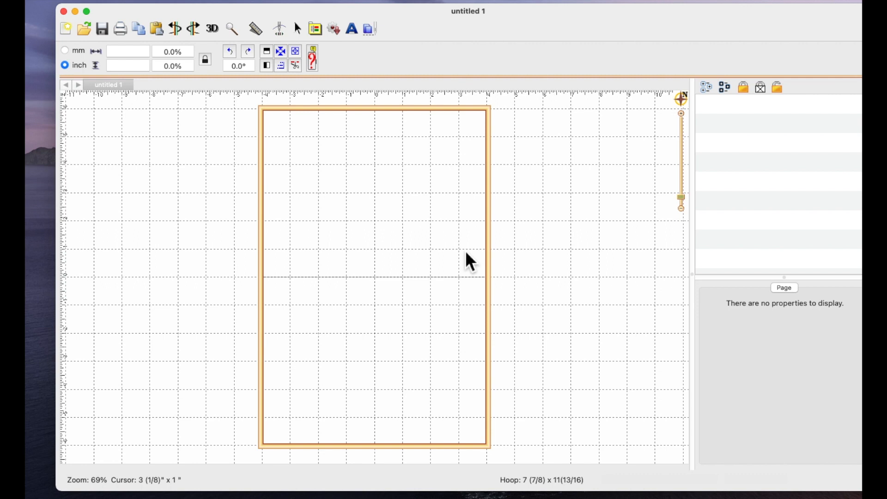
mouse_move(471, 266)
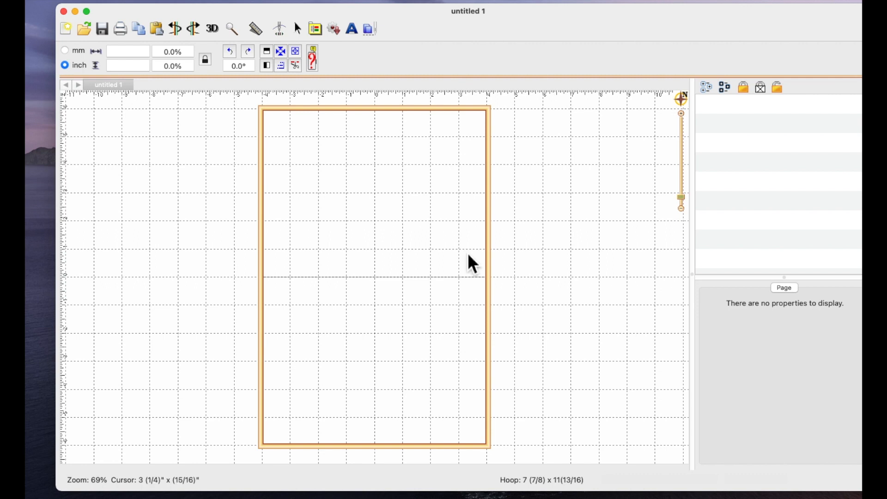
mouse_move(470, 264)
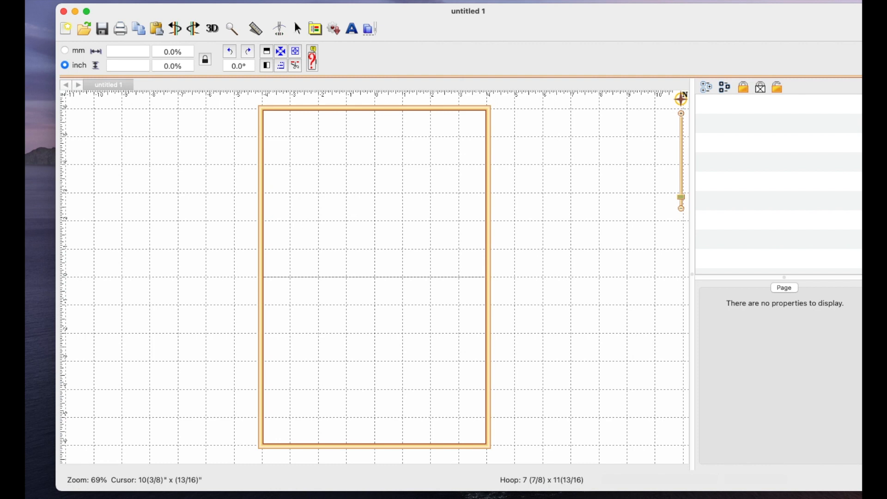
mouse_move(719, 181)
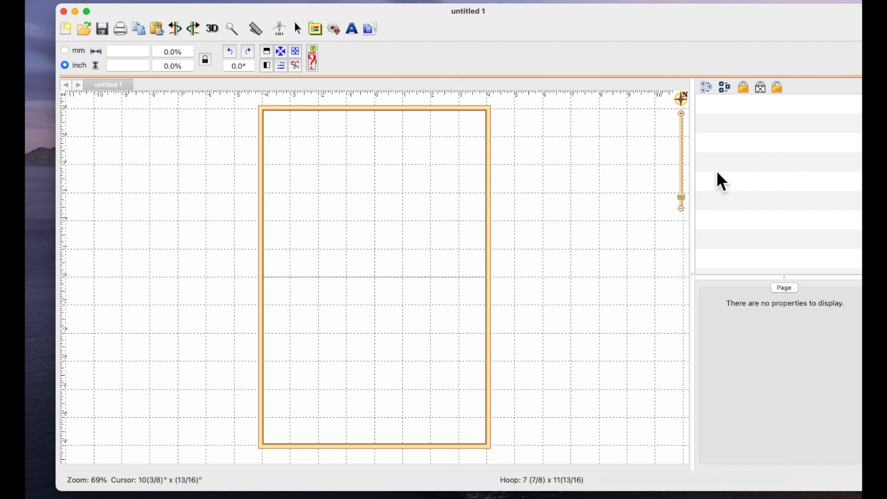
- Add a default ABC lettering object to the hoop and show its font list
click(351, 29)
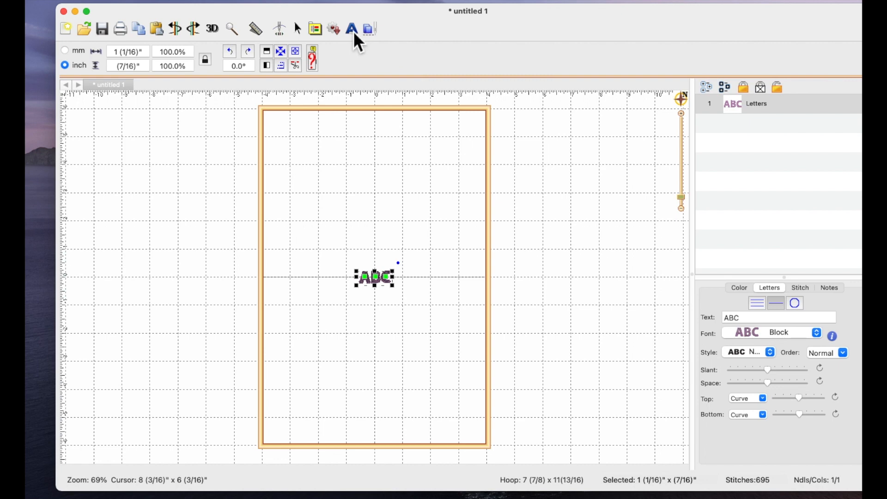
mouse_move(520, 140)
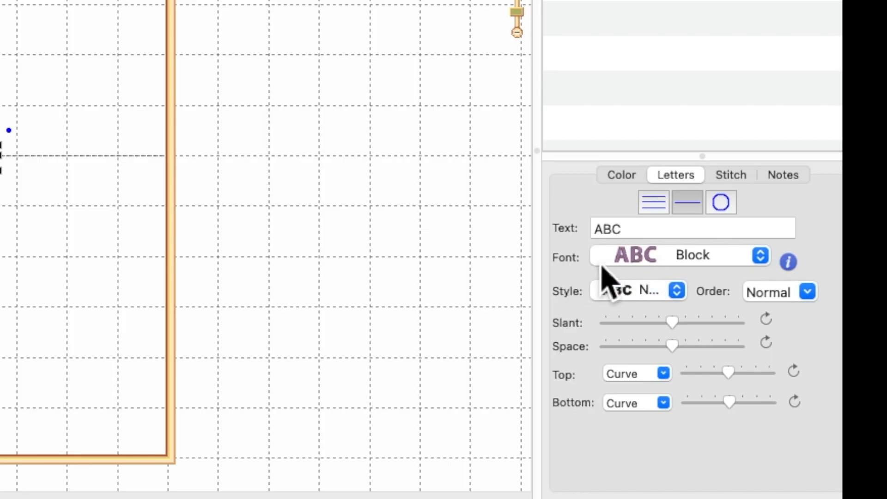
click(759, 255)
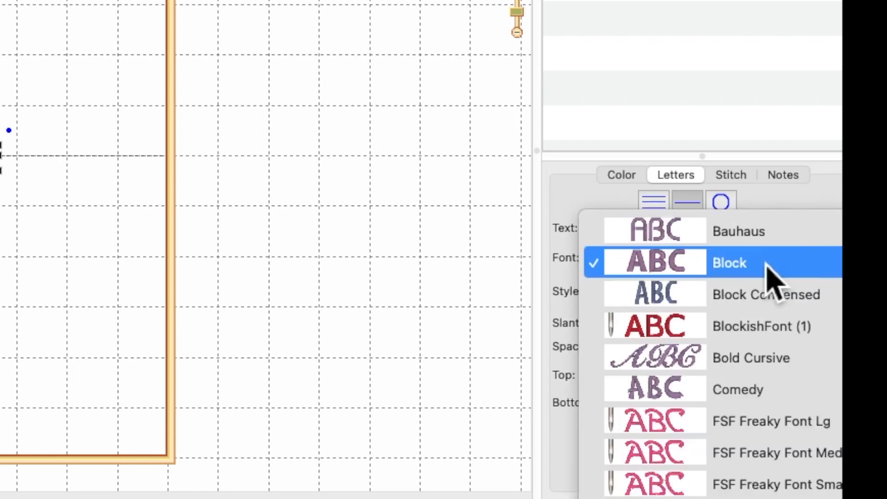
mouse_move(746, 272)
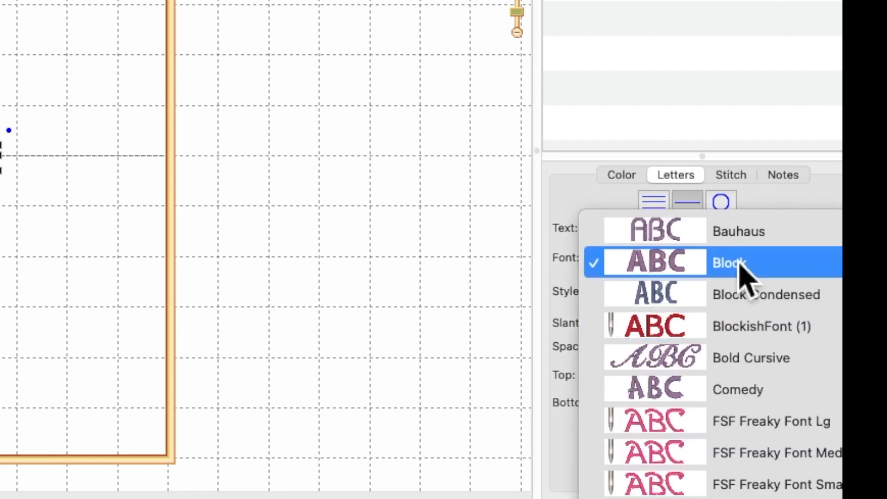
mouse_move(719, 288)
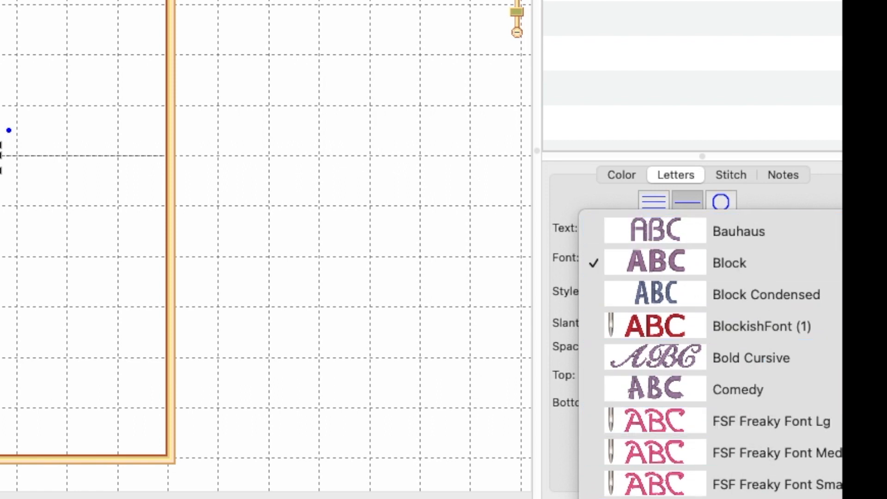
- Dismiss the font list, leaving the ABC lettering in Block
click(729, 262)
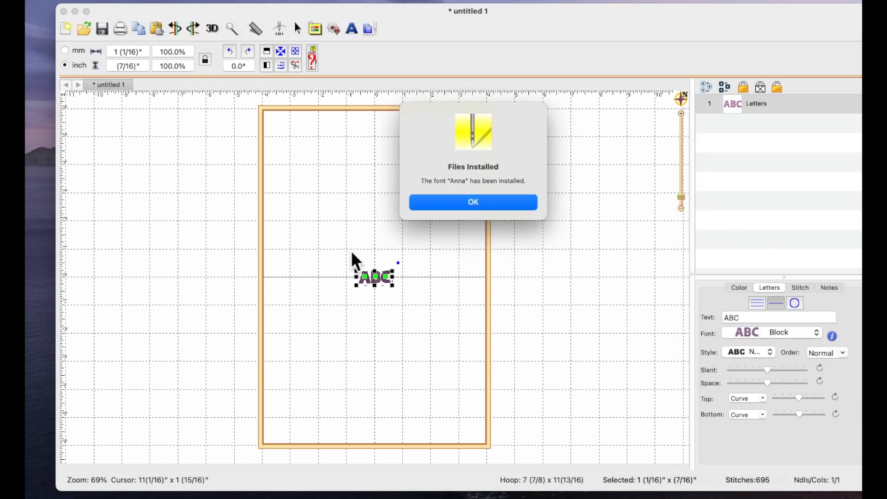
mouse_move(461, 170)
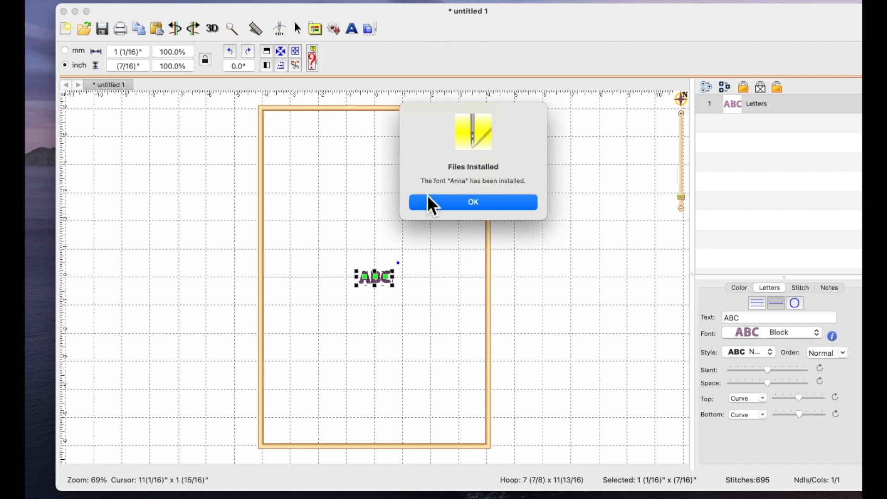
mouse_move(523, 192)
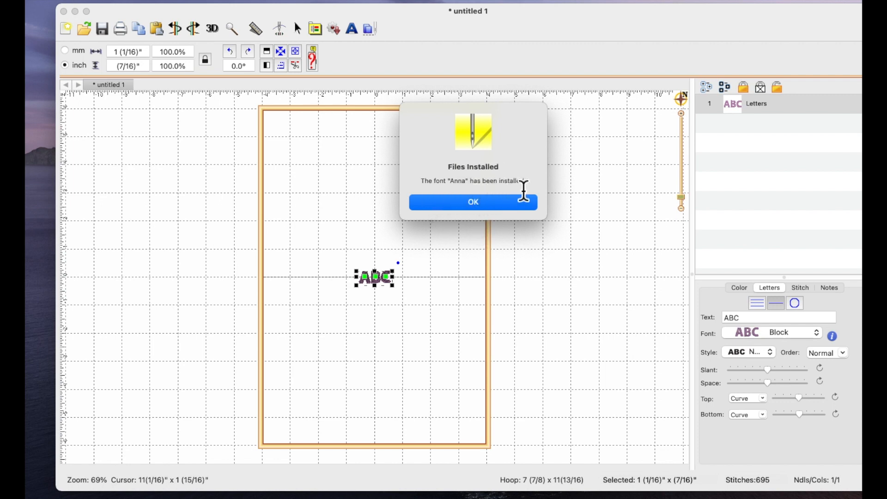
- Acknowledge the Anna font install notice and delete the ABC lettering
click(472, 201)
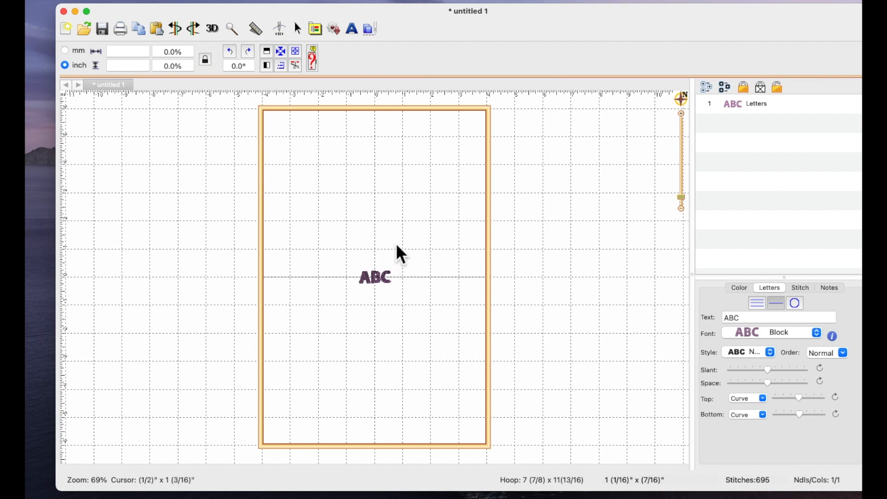
click(374, 276)
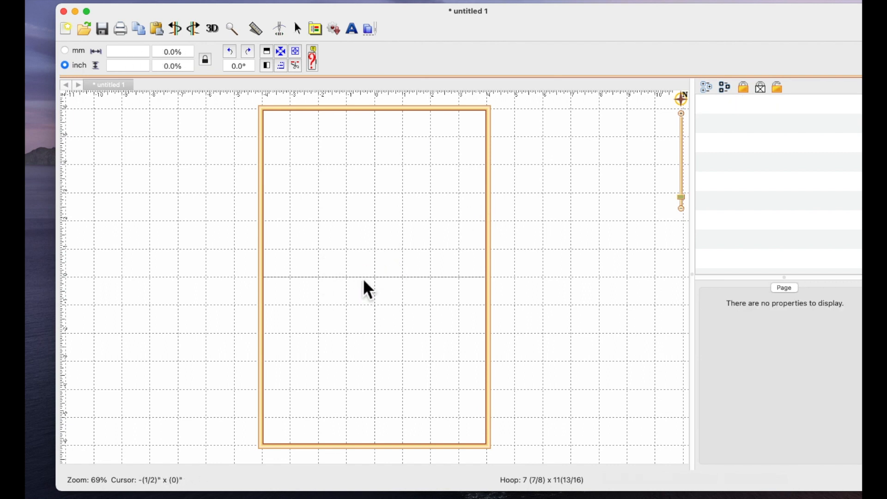
mouse_move(450, 296)
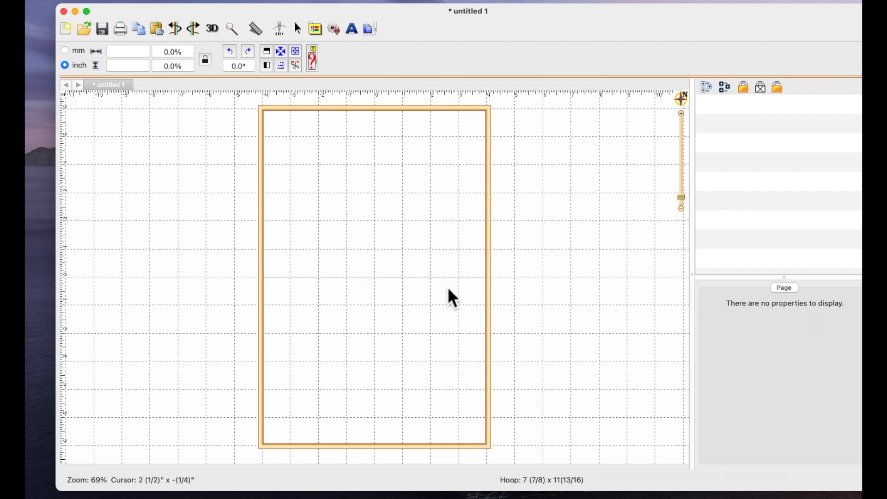
mouse_move(357, 37)
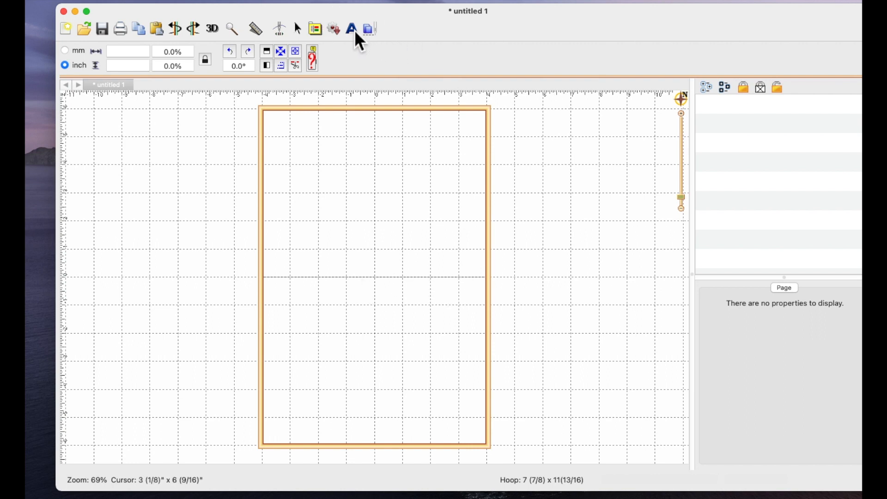
- Add a new ABC lettering object and show the font list now including Anna
click(351, 28)
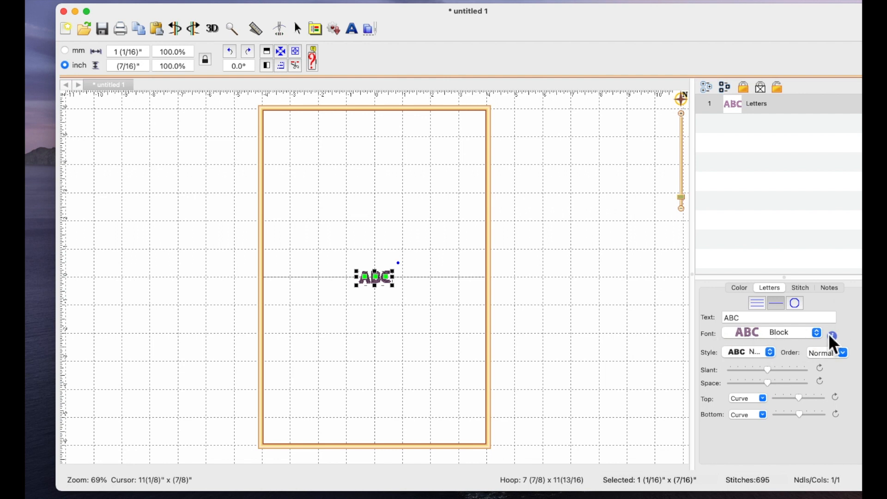
click(815, 332)
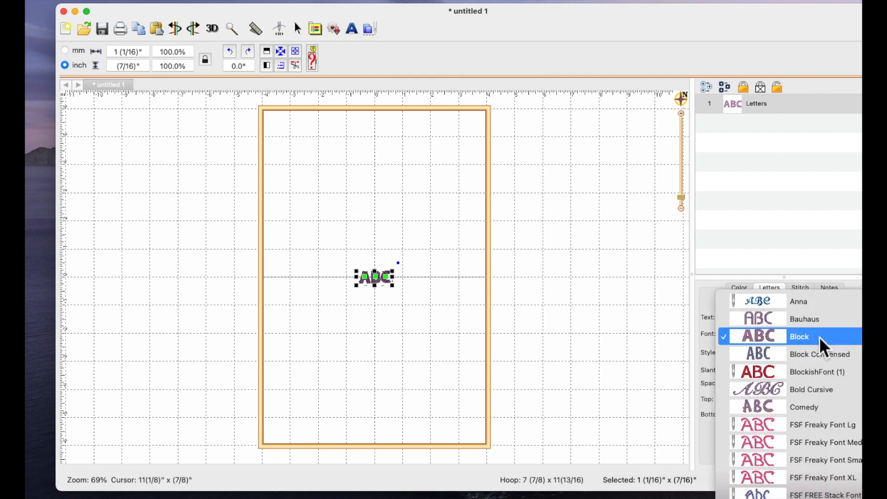
mouse_move(809, 301)
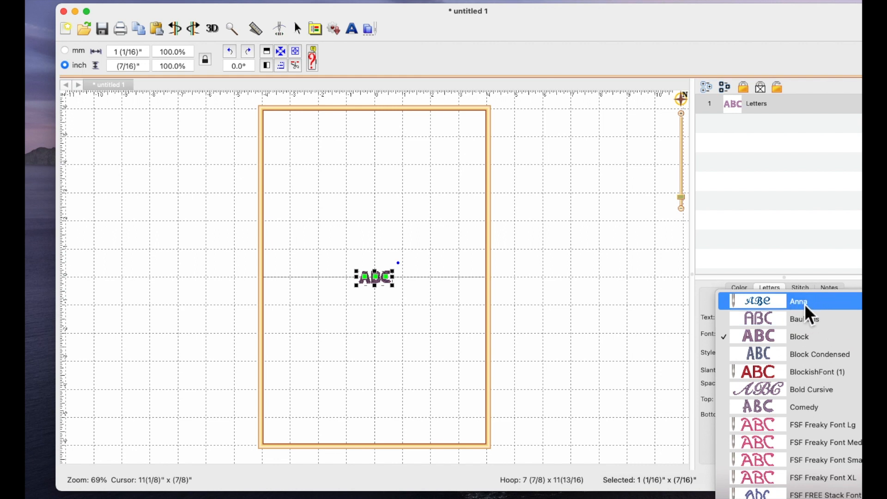
mouse_move(807, 316)
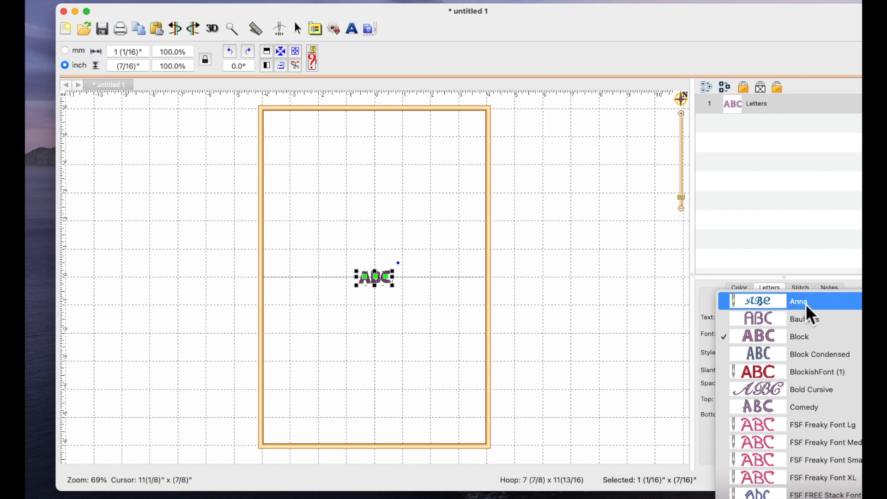
mouse_move(752, 316)
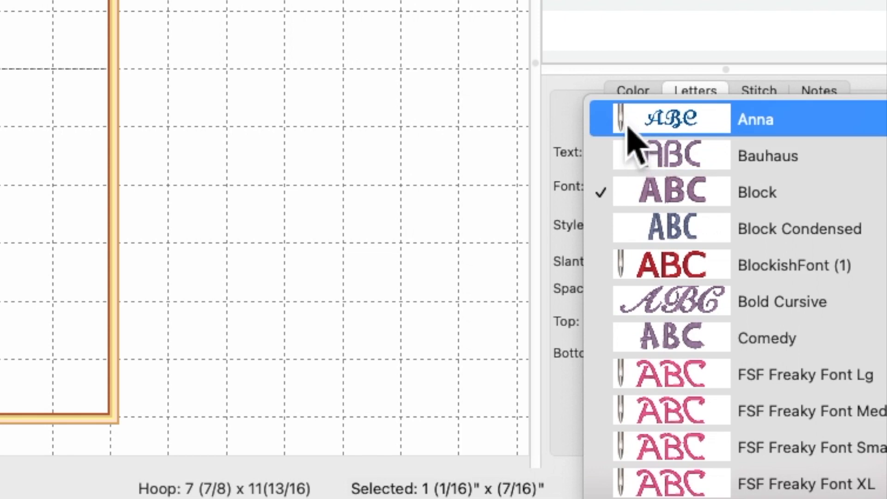
mouse_move(706, 147)
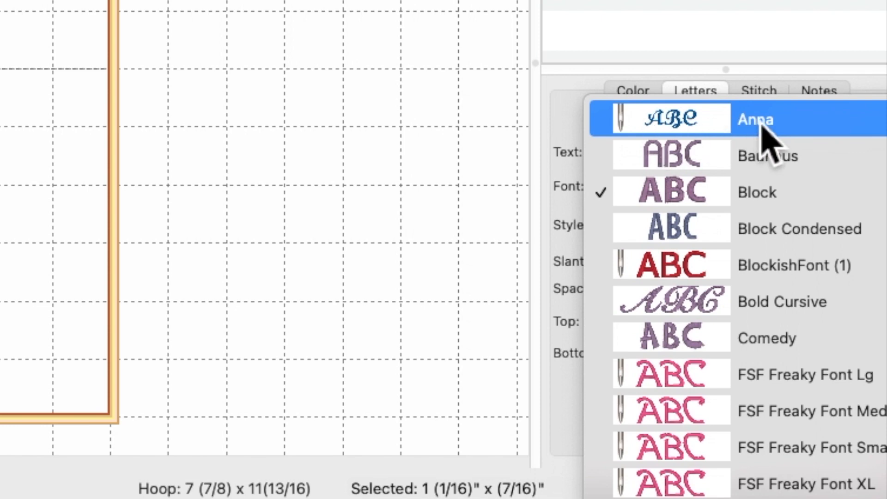
mouse_move(719, 141)
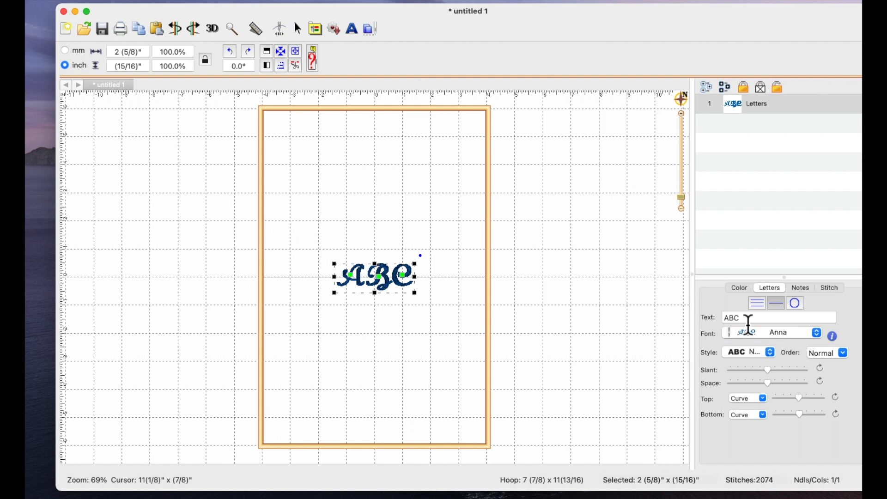
mouse_move(326, 268)
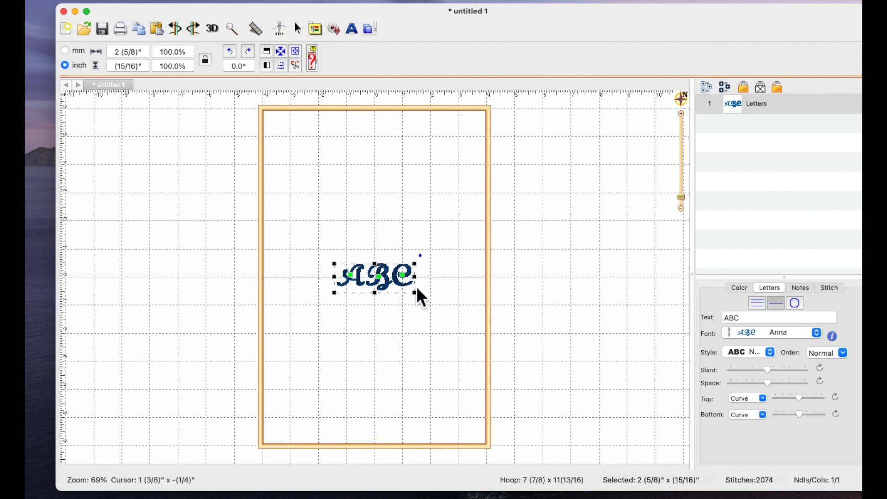
- Replace the ABC text with 'Hannah' so the lettering reads Hannah in Anna
click(778, 317)
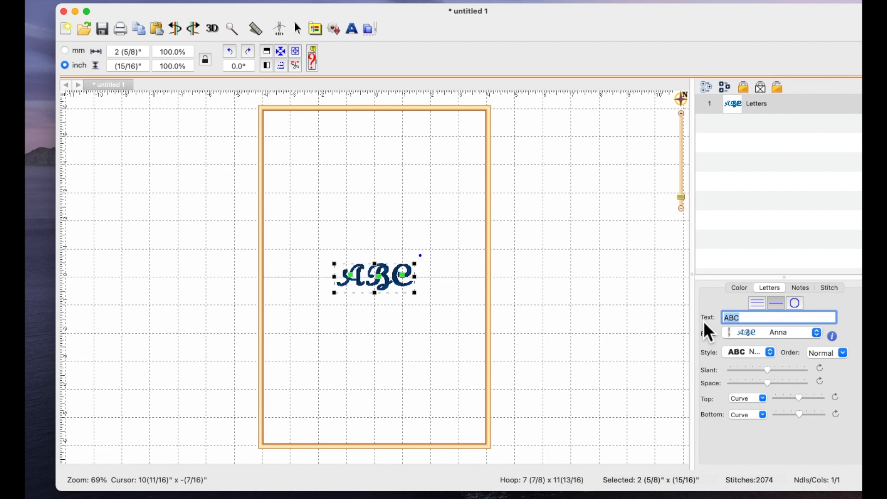
text(Hann)
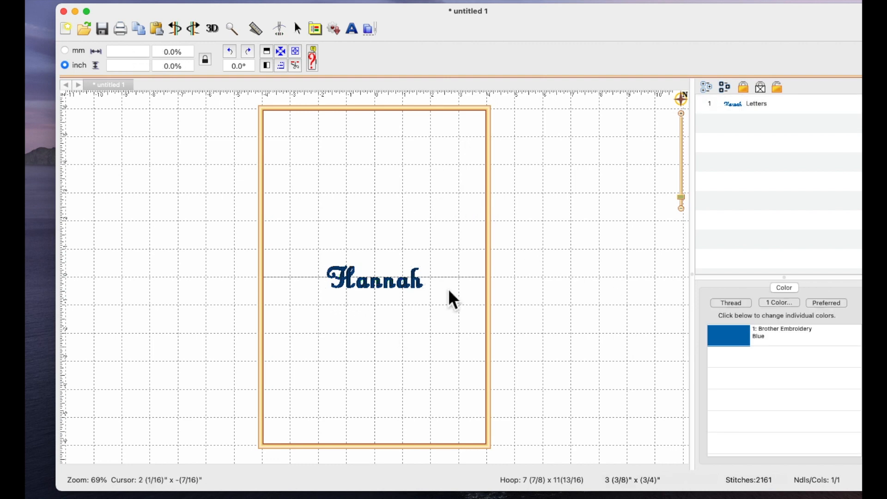
mouse_move(424, 326)
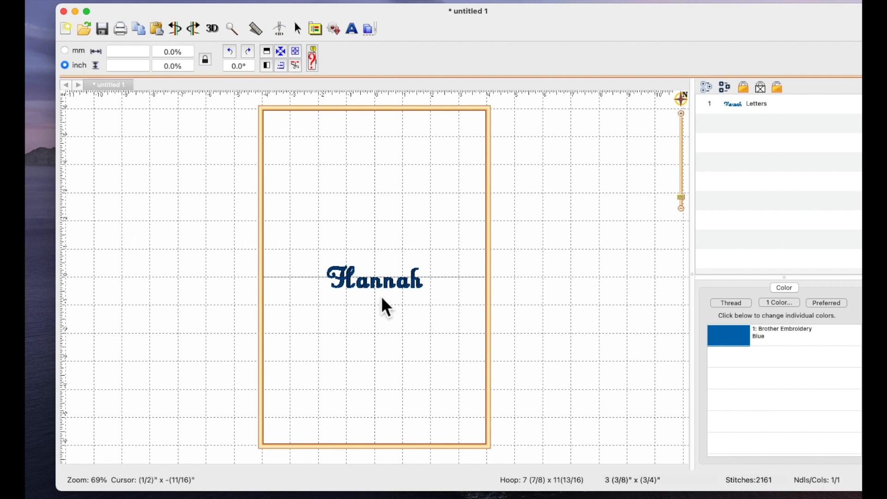
mouse_move(418, 291)
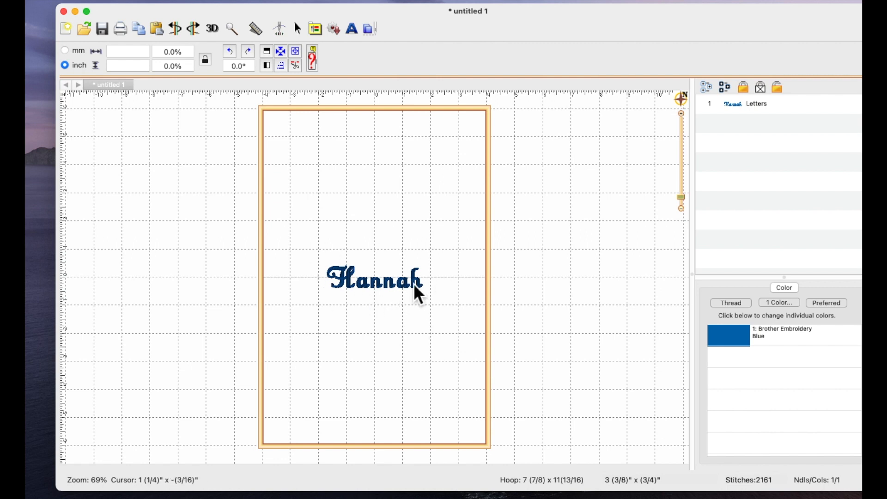
mouse_move(396, 297)
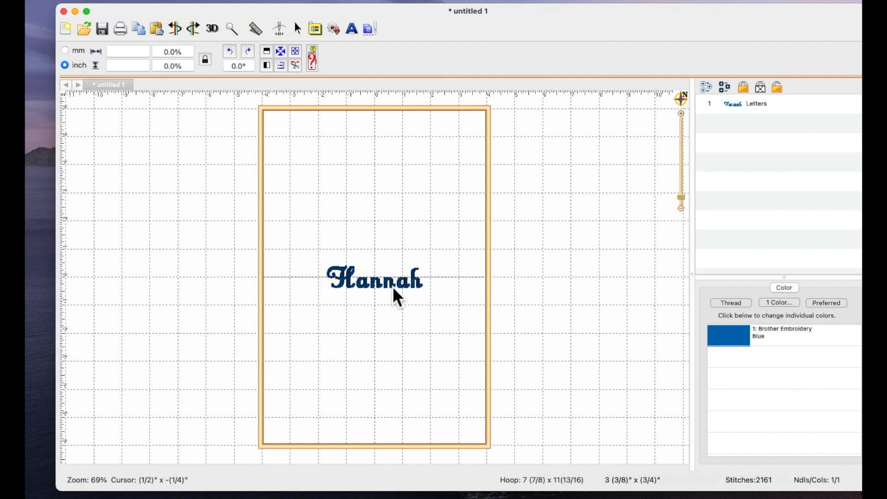
mouse_move(469, 155)
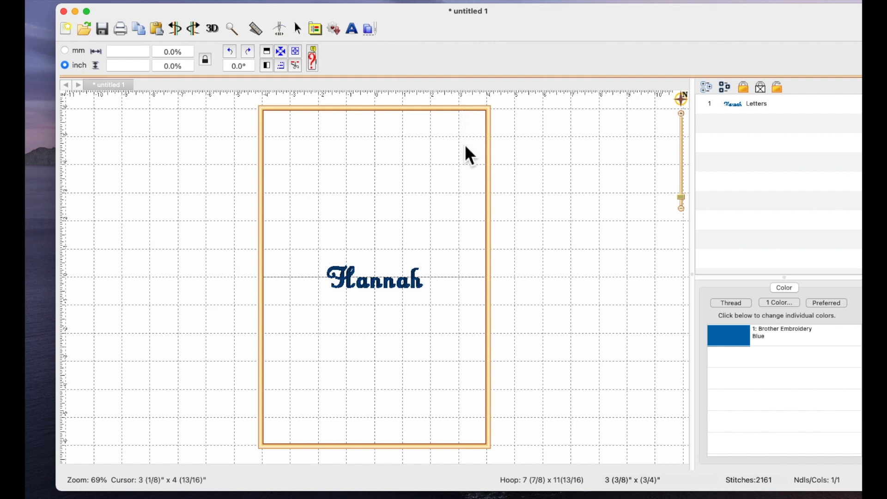
mouse_move(478, 173)
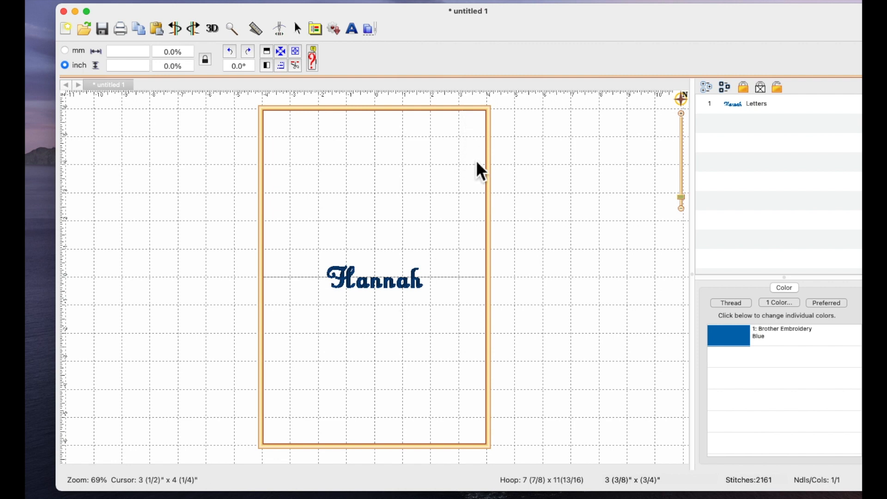
mouse_move(511, 173)
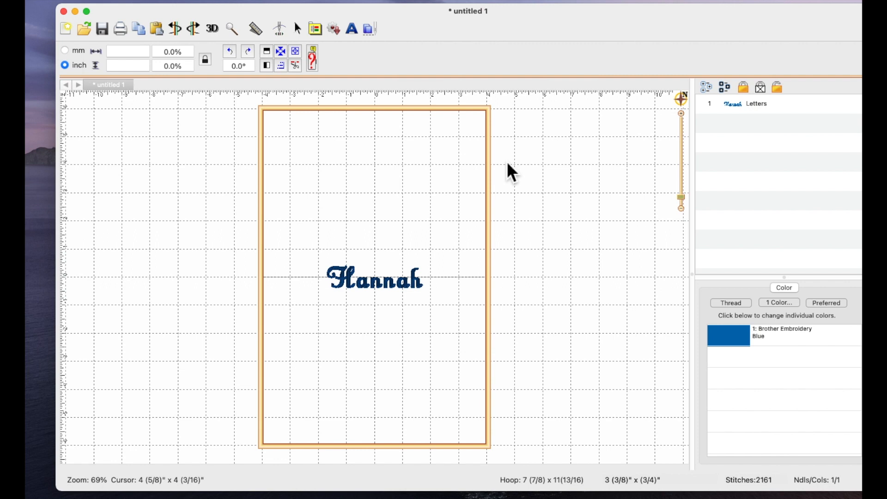
mouse_move(467, 48)
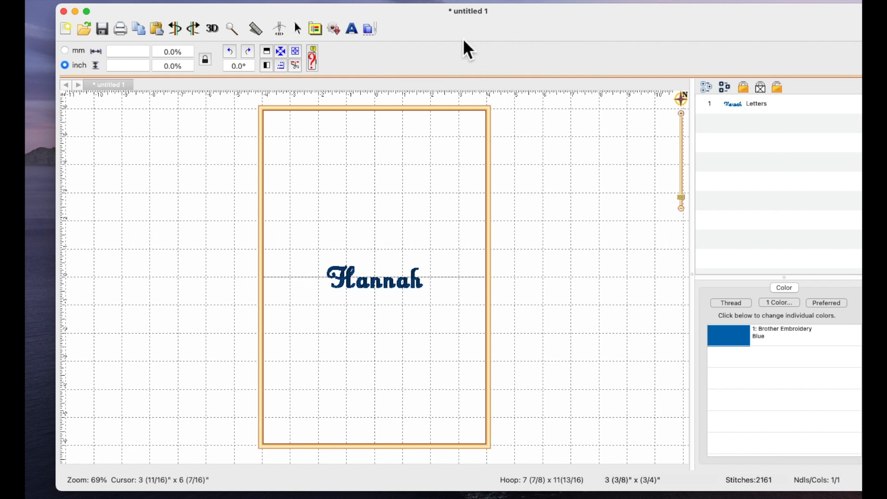
mouse_move(284, 334)
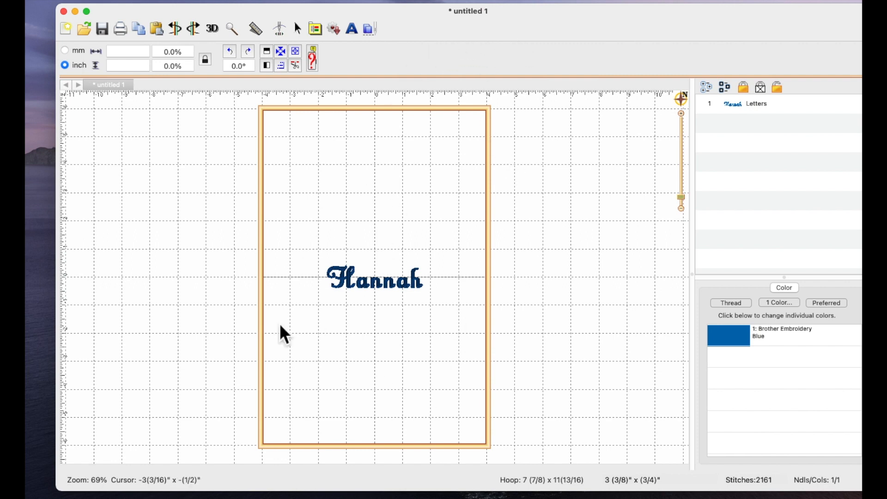
mouse_move(458, 237)
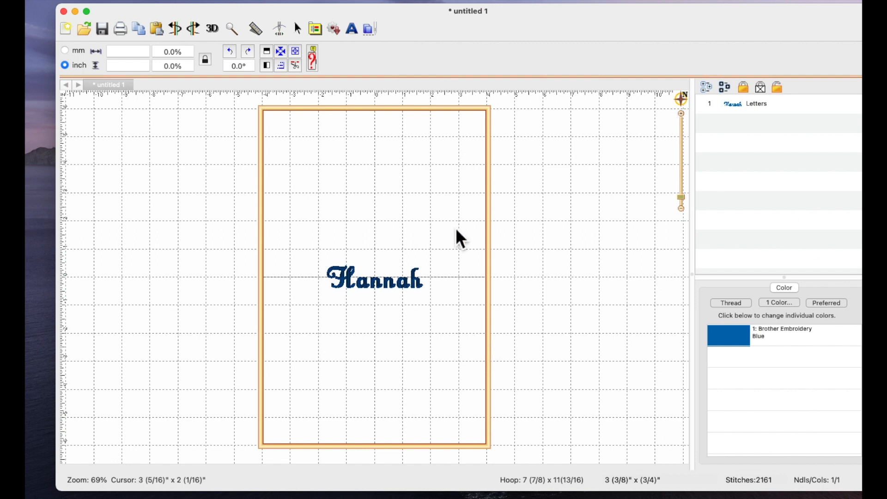
mouse_move(466, 29)
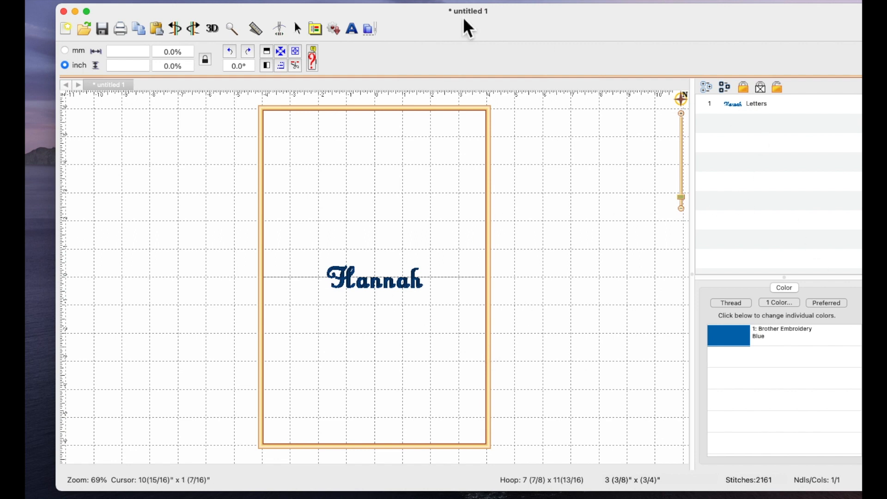
mouse_move(357, 41)
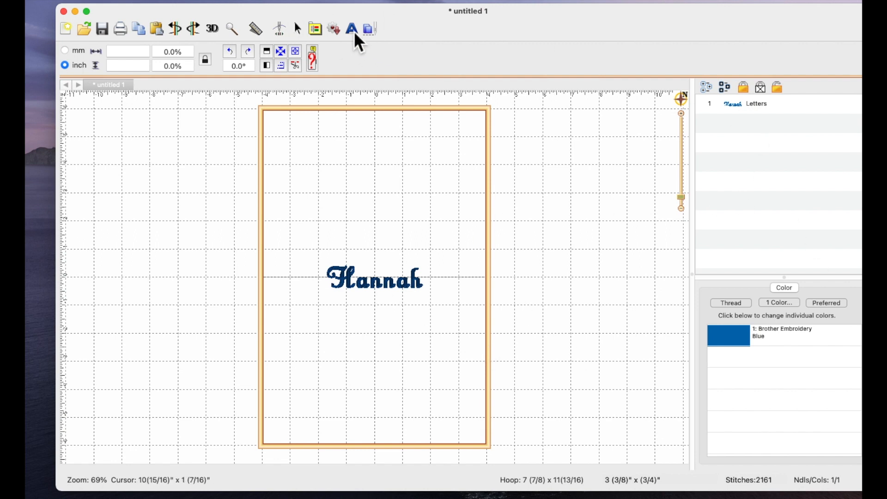
click(351, 28)
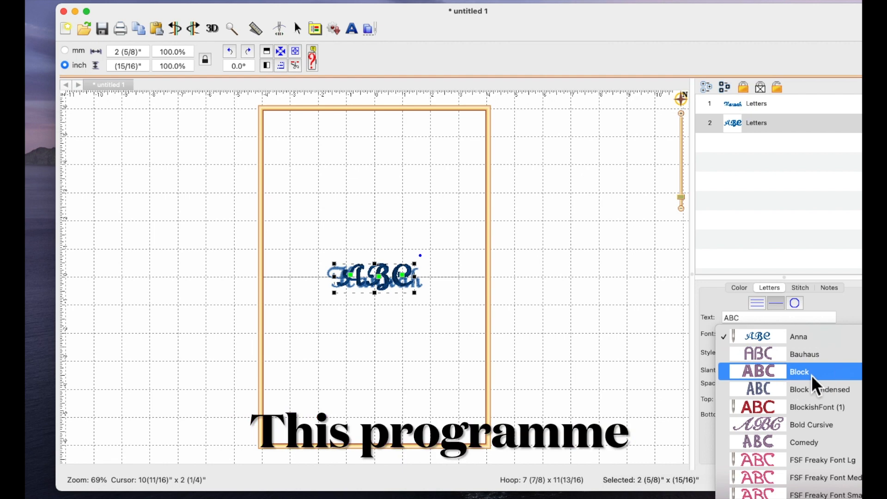
click(800, 371)
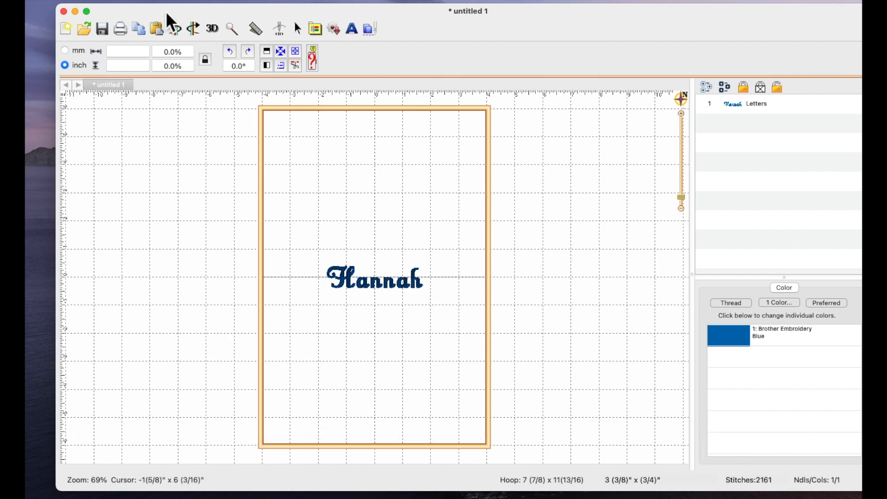
- Save the design to the Desktop as the PES file 'Hannah-Anna font'
click(23, 6)
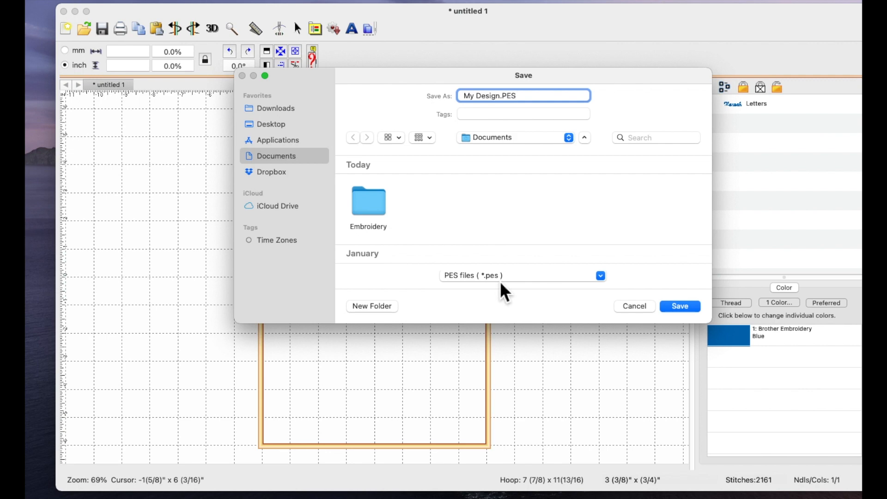
click(523, 95)
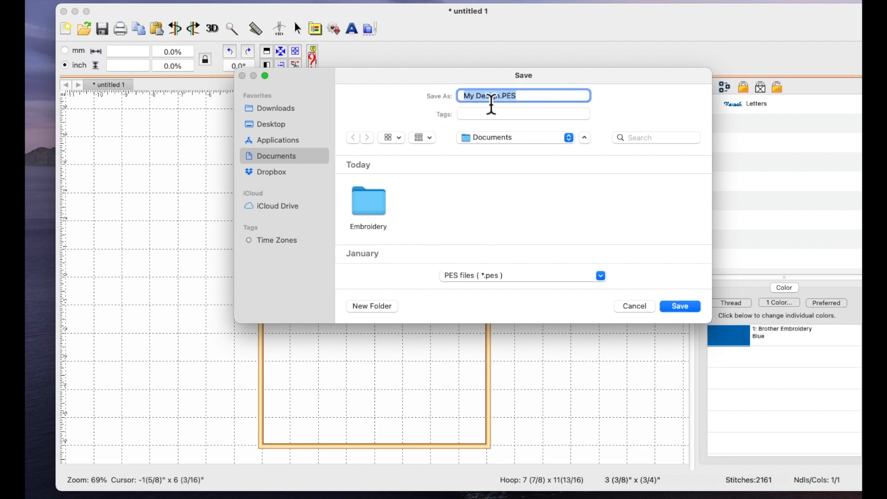
text(H)
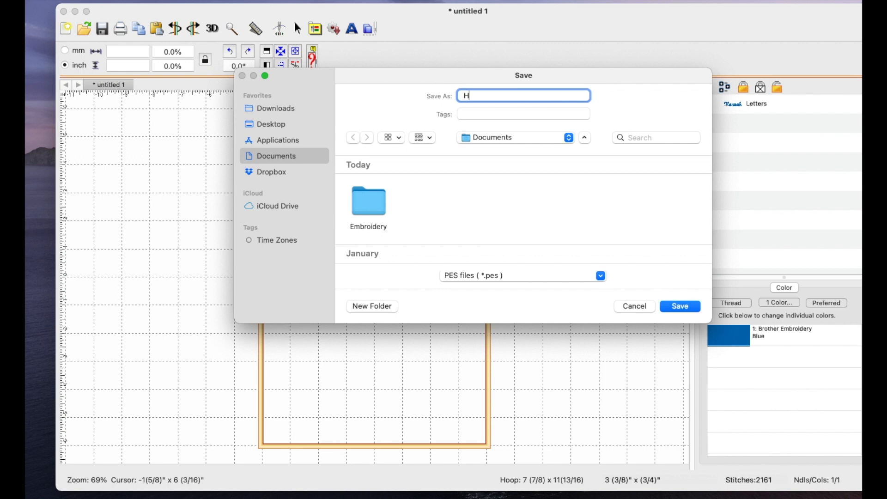
text(annah)
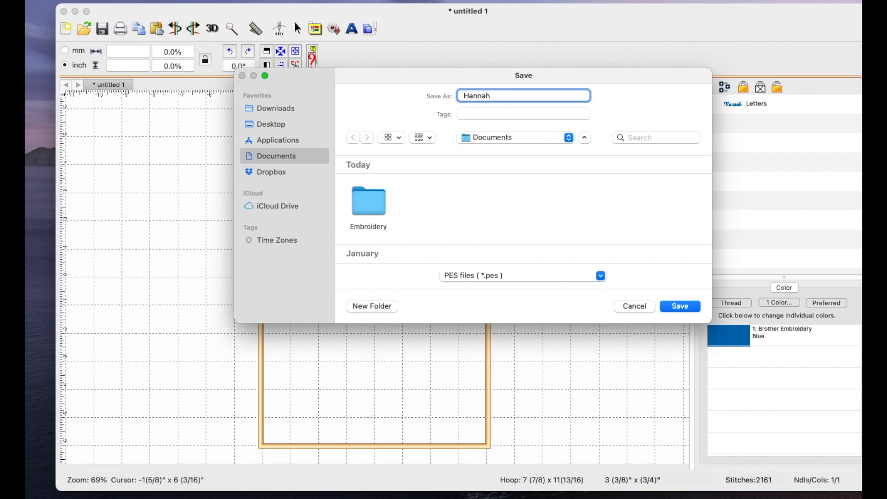
text(-Anna font)
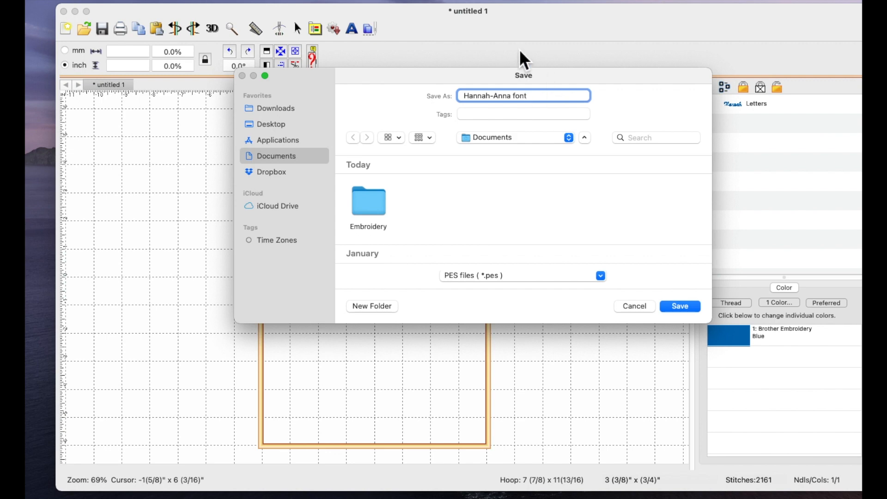
mouse_move(506, 156)
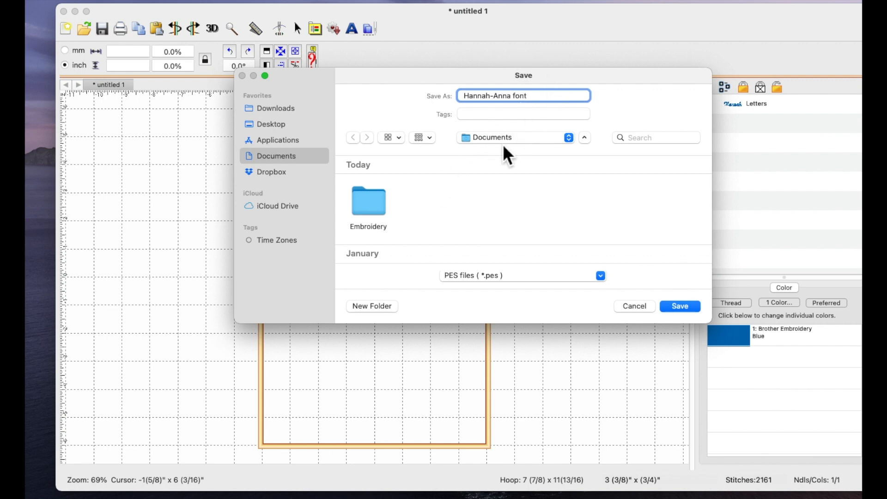
click(567, 136)
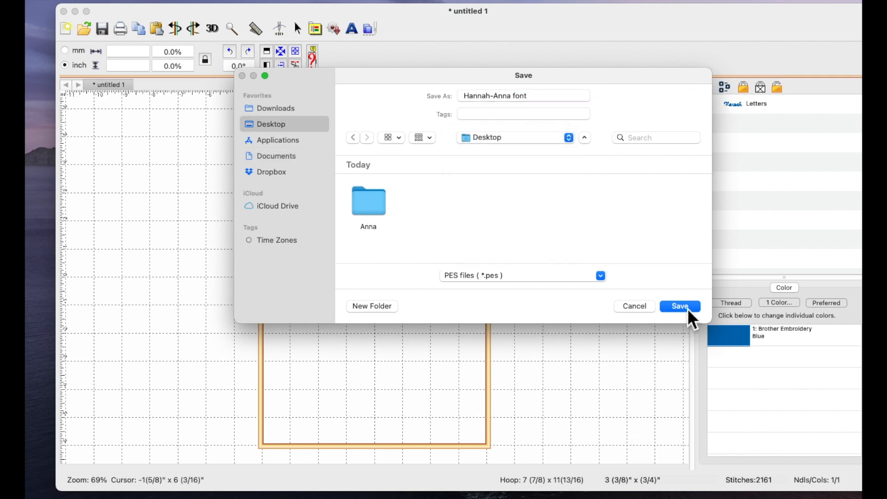
click(679, 306)
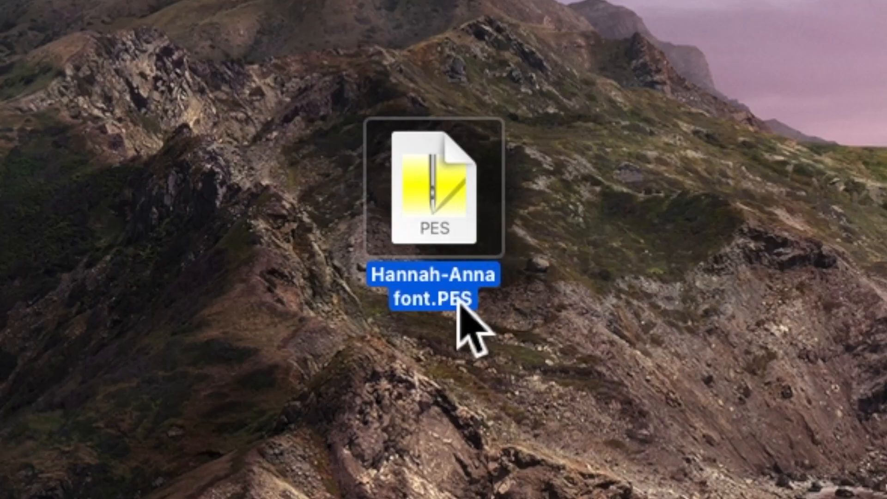
mouse_move(507, 320)
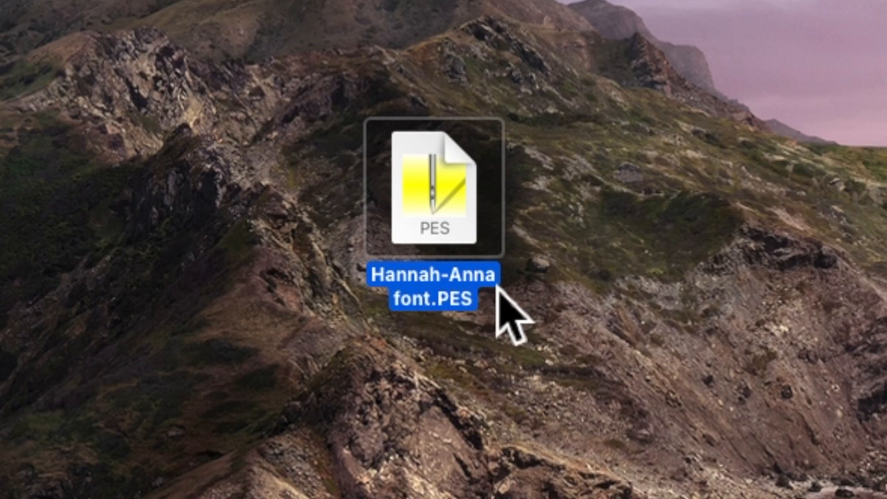
mouse_move(489, 336)
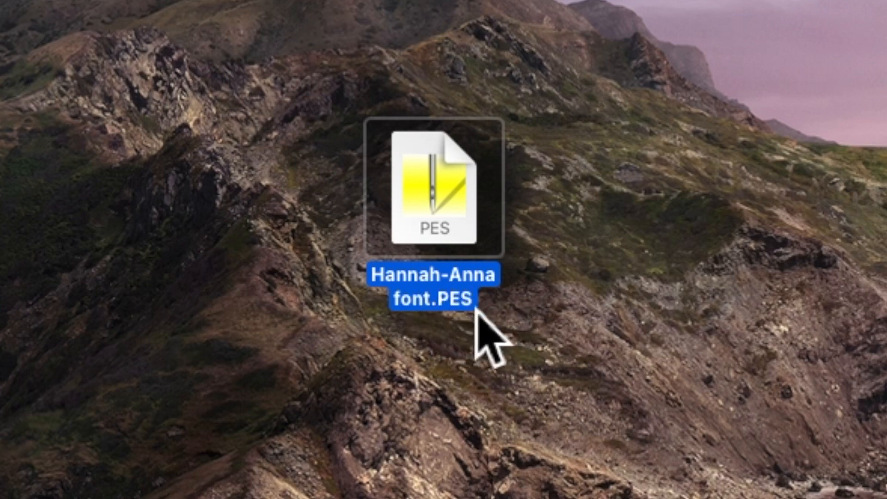
mouse_move(488, 334)
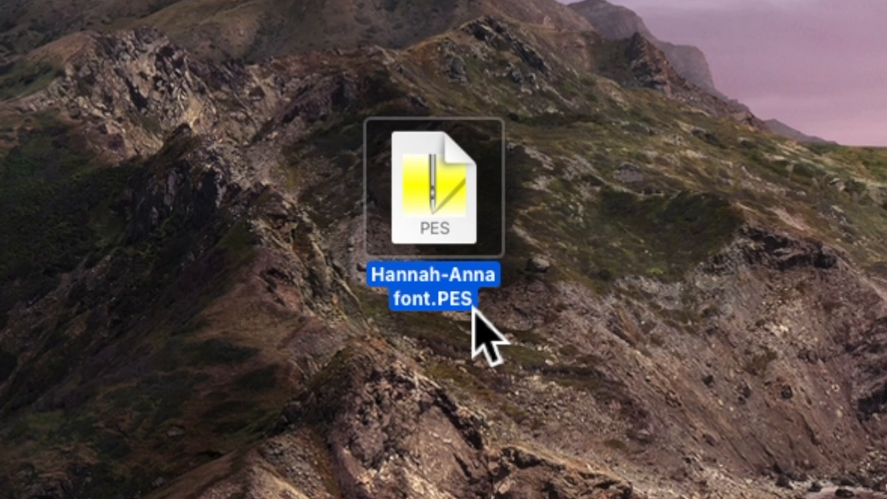
mouse_move(533, 288)
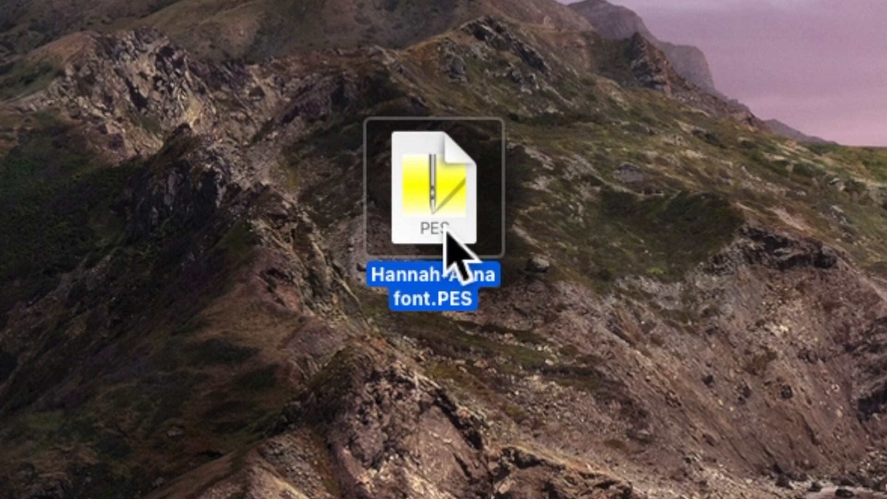
mouse_move(821, 334)
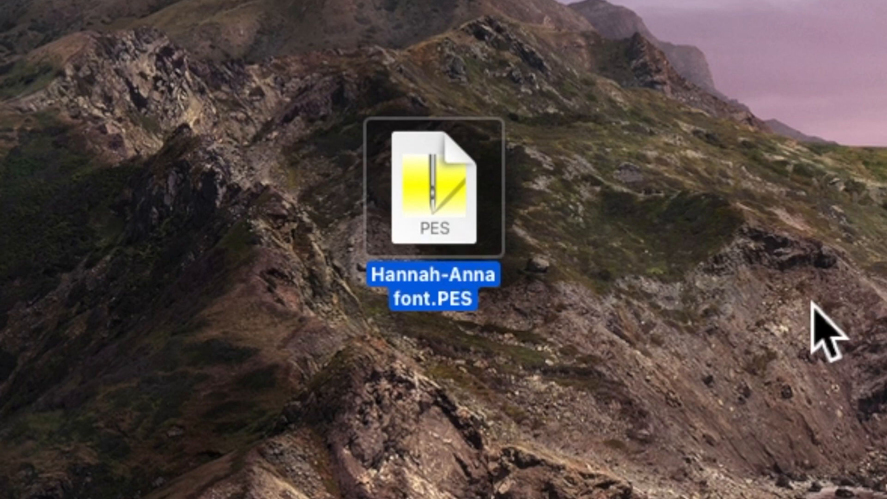
mouse_move(634, 311)
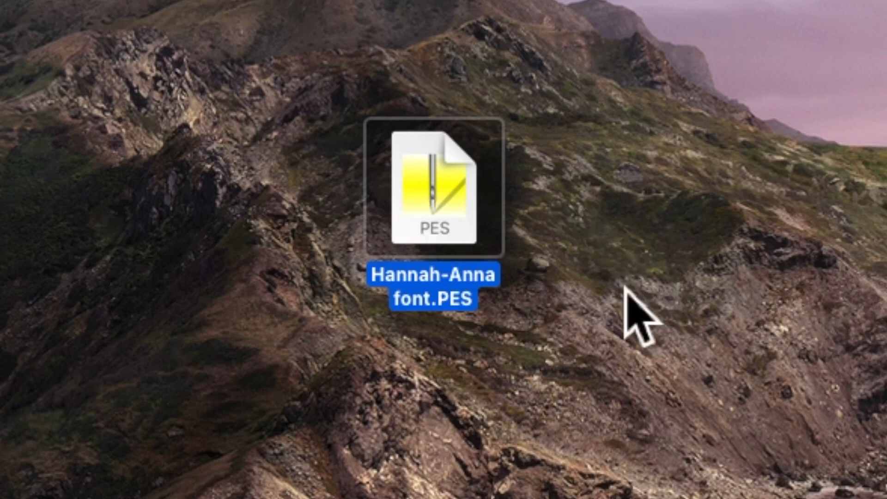